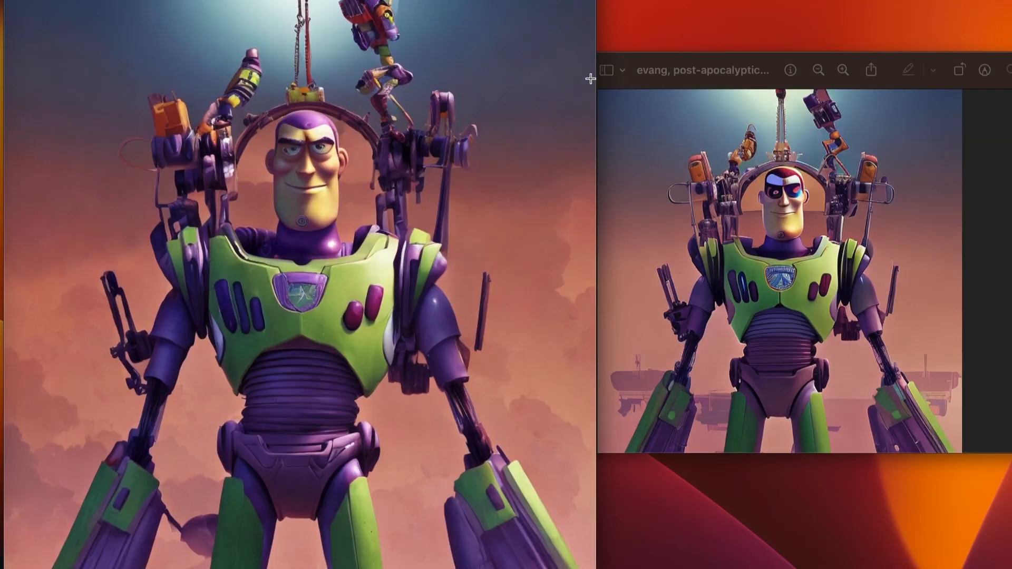
mouse_move(534, 210)
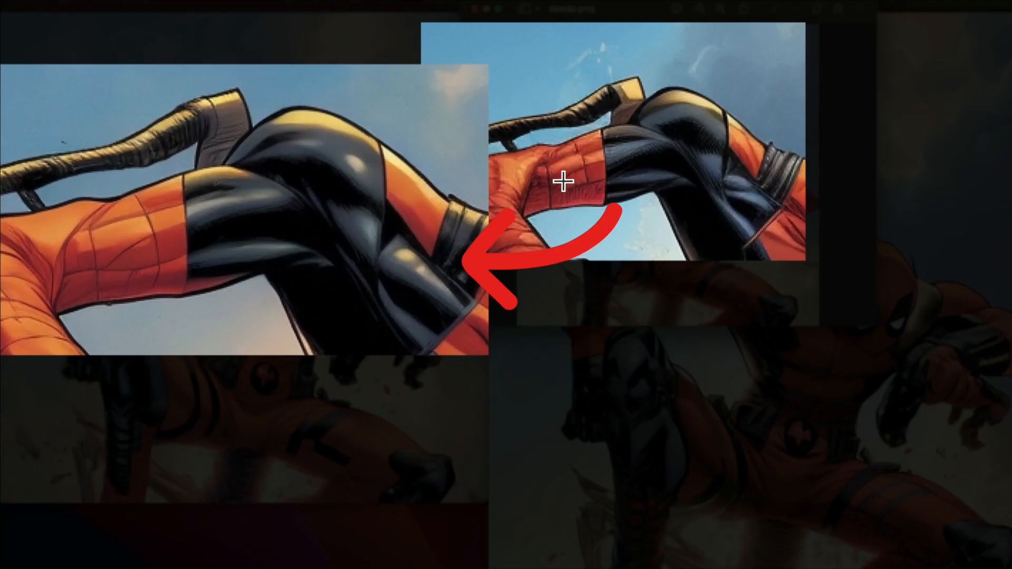
mouse_move(186, 257)
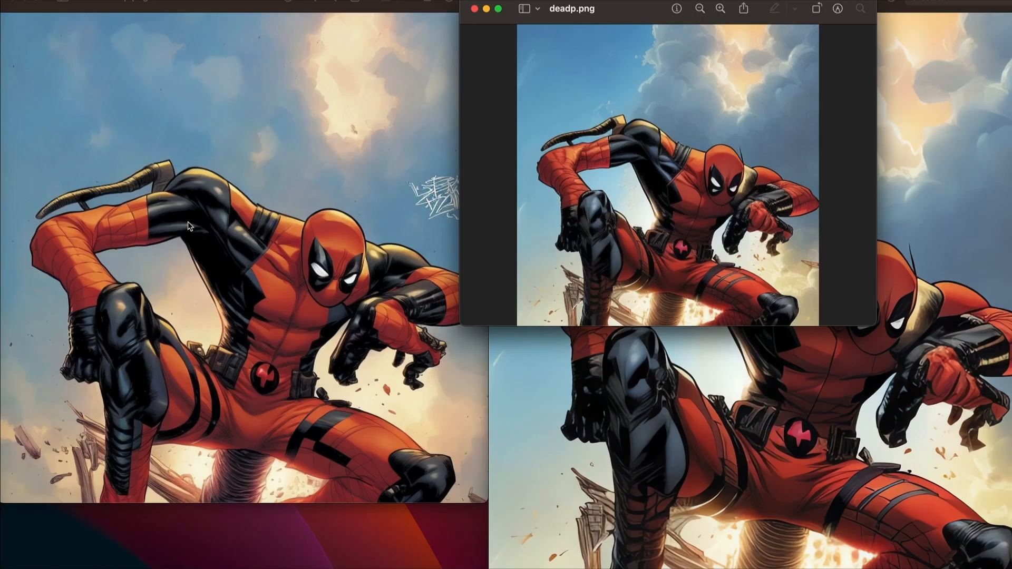
mouse_move(571, 24)
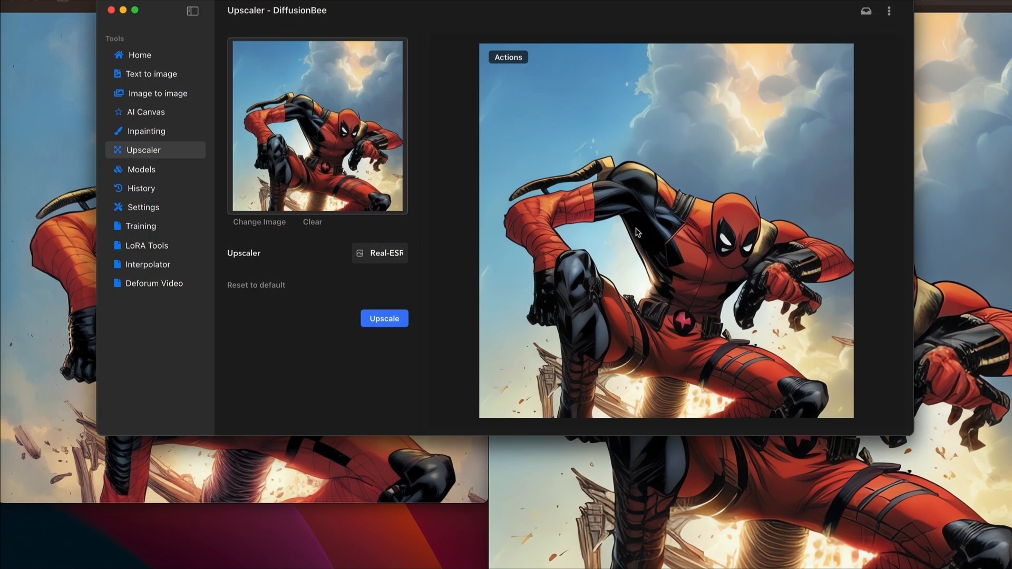
mouse_move(928, 151)
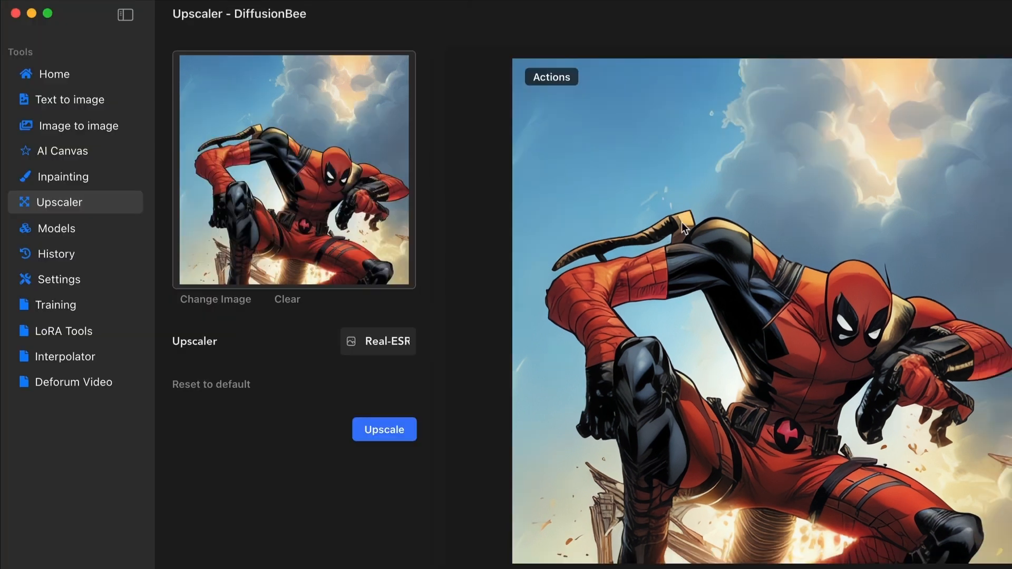
mouse_move(589, 171)
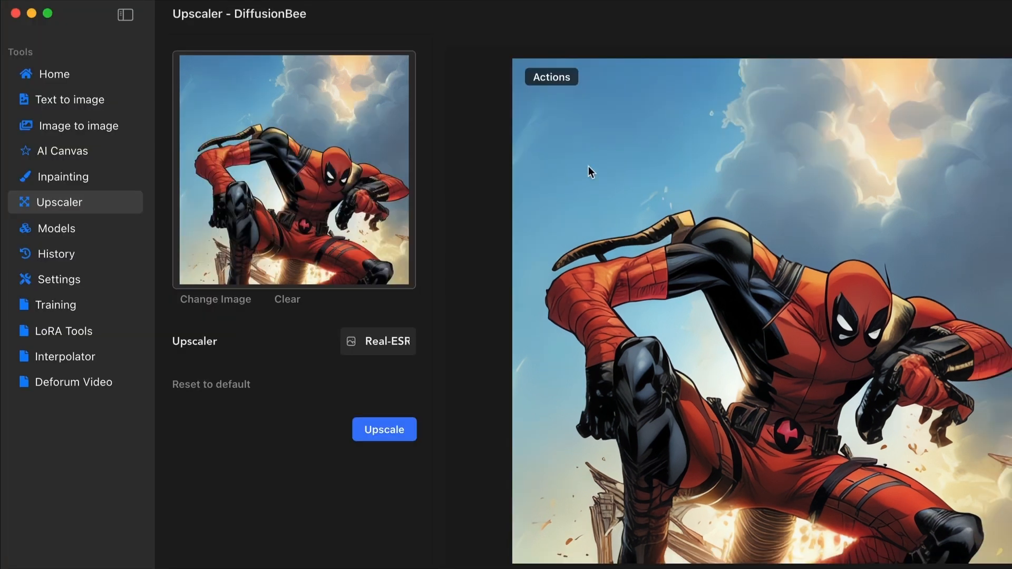
mouse_move(103, 125)
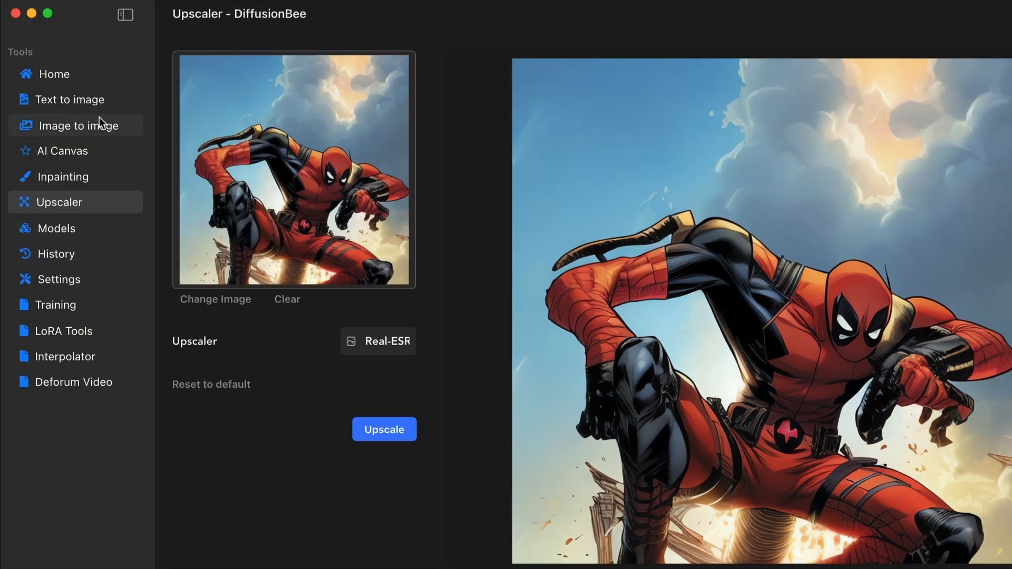
Step: Switch to the Text to image page showing the four Buzz Lightyear results
click(69, 99)
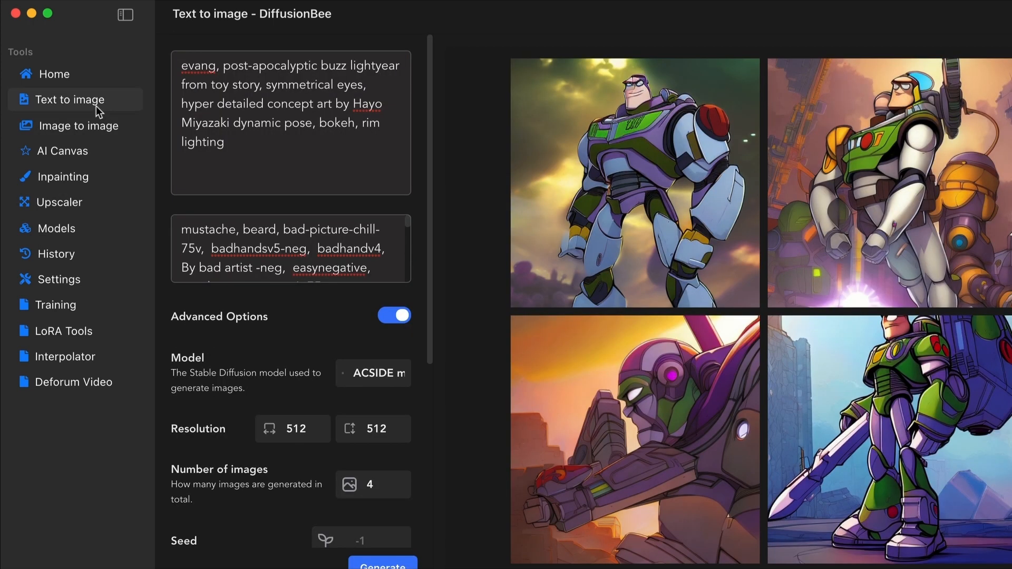
mouse_move(444, 204)
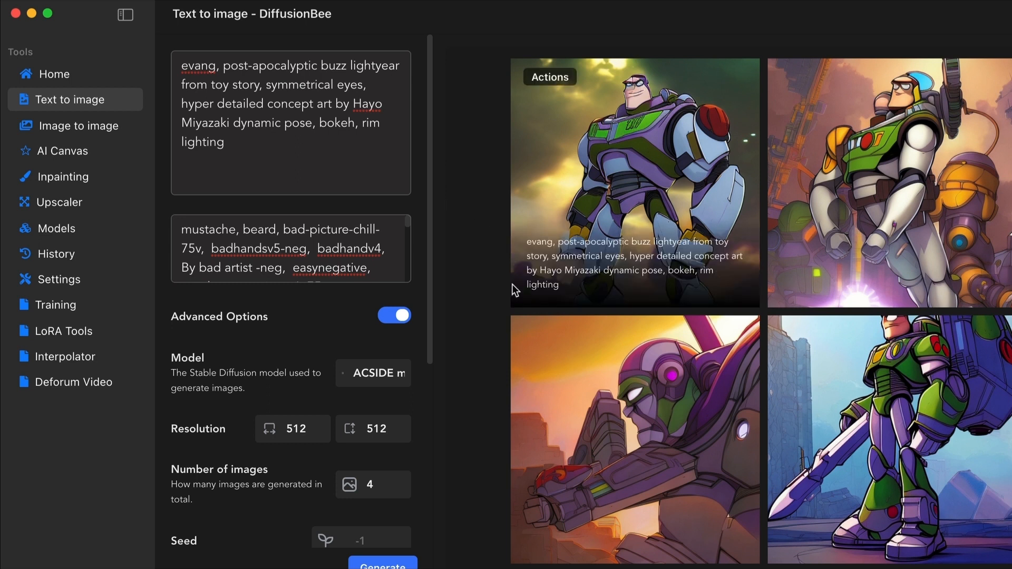
mouse_move(548, 227)
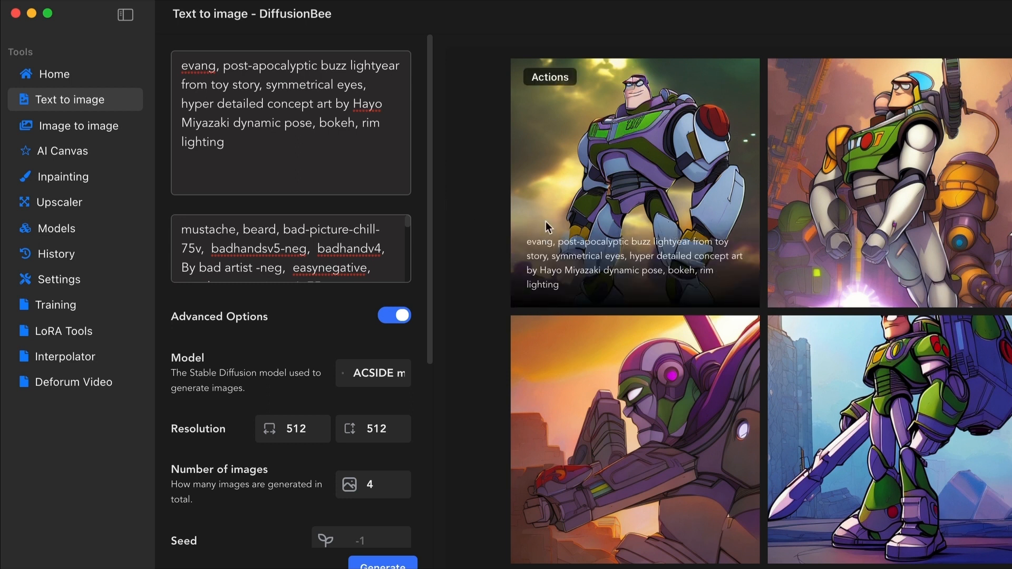
mouse_move(669, 228)
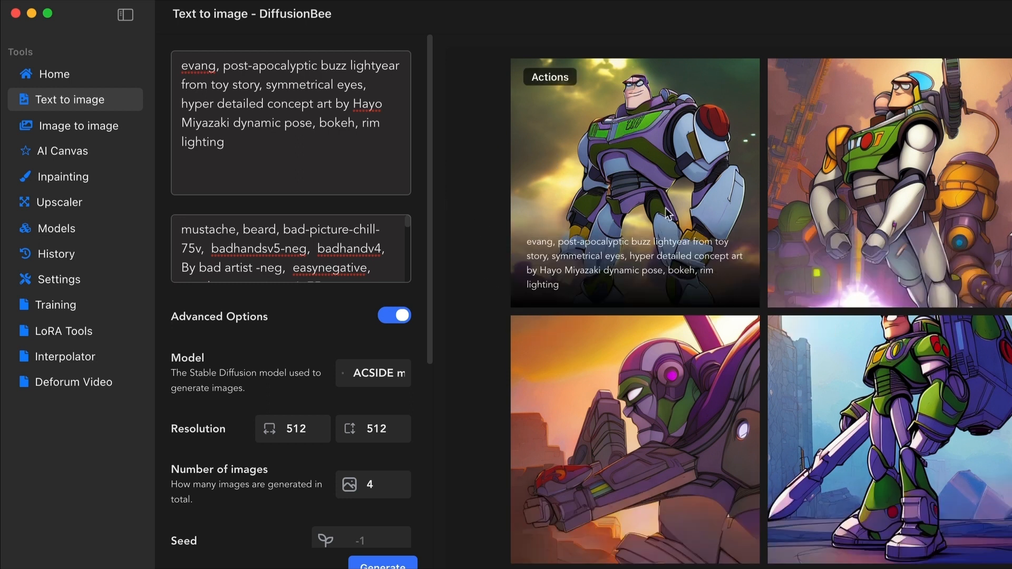
mouse_move(616, 138)
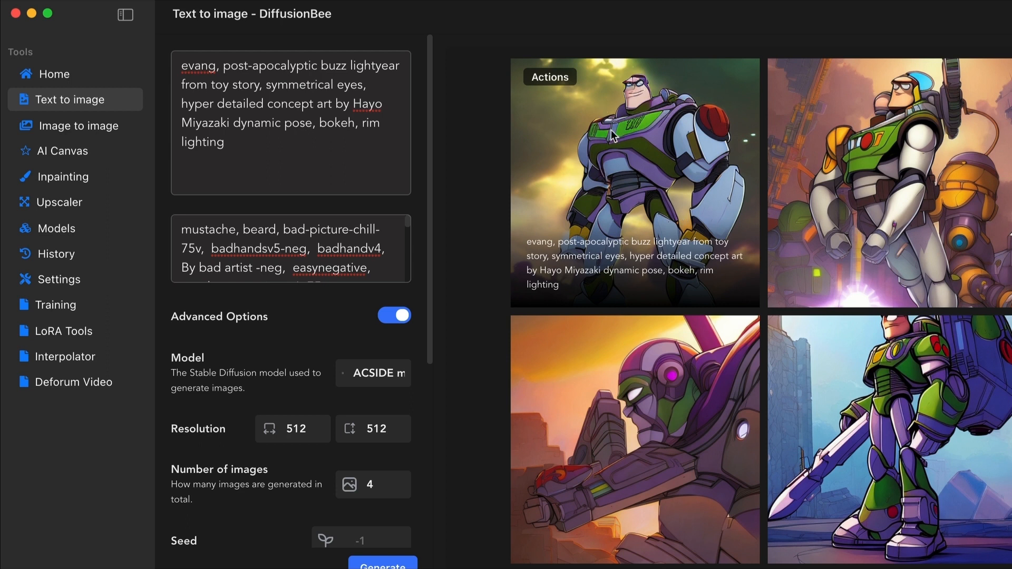
mouse_move(560, 86)
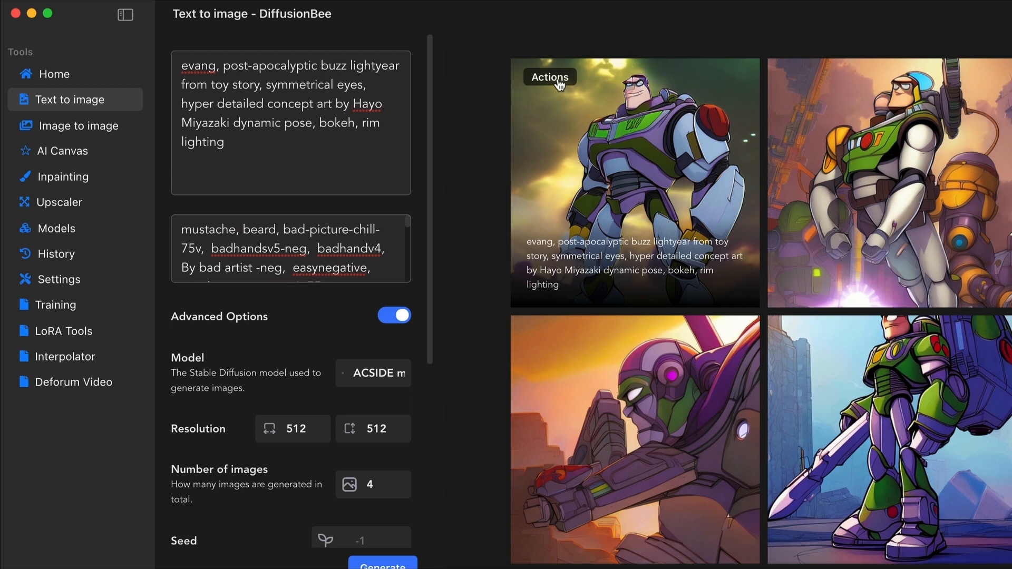
Step: Send the first Buzz Lightyear result to Image to image as the input picture
click(550, 77)
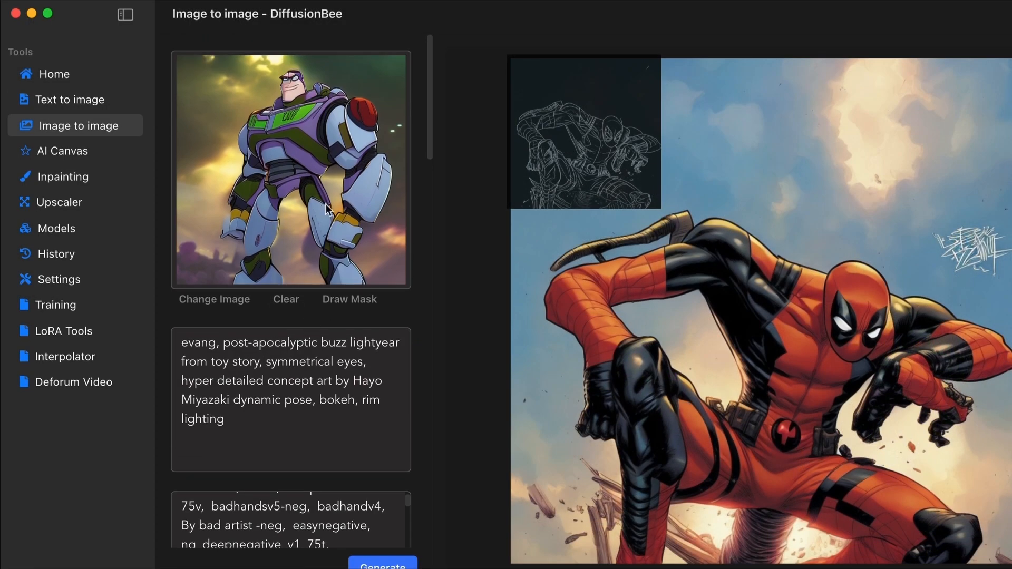
mouse_move(296, 202)
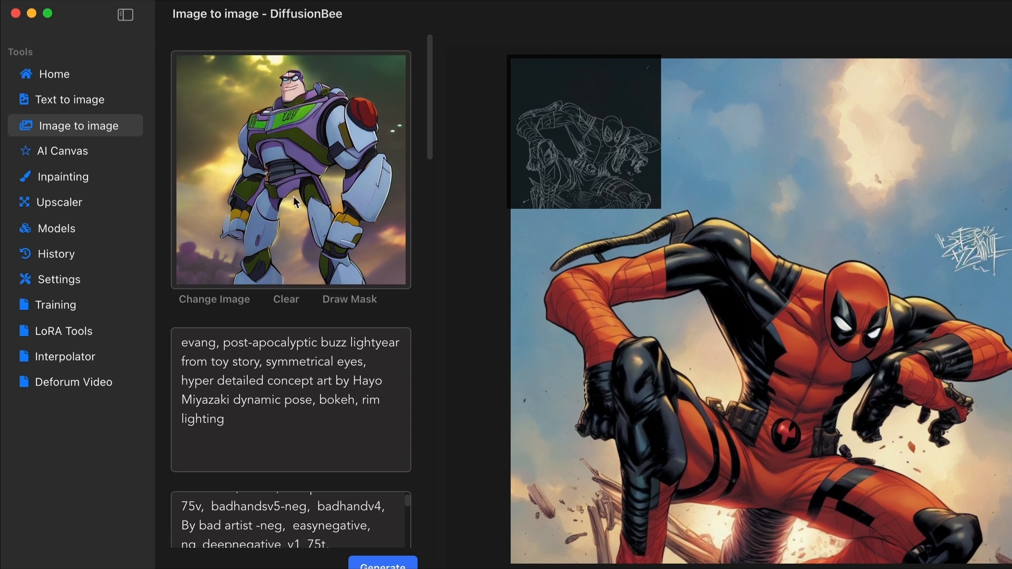
mouse_move(76, 146)
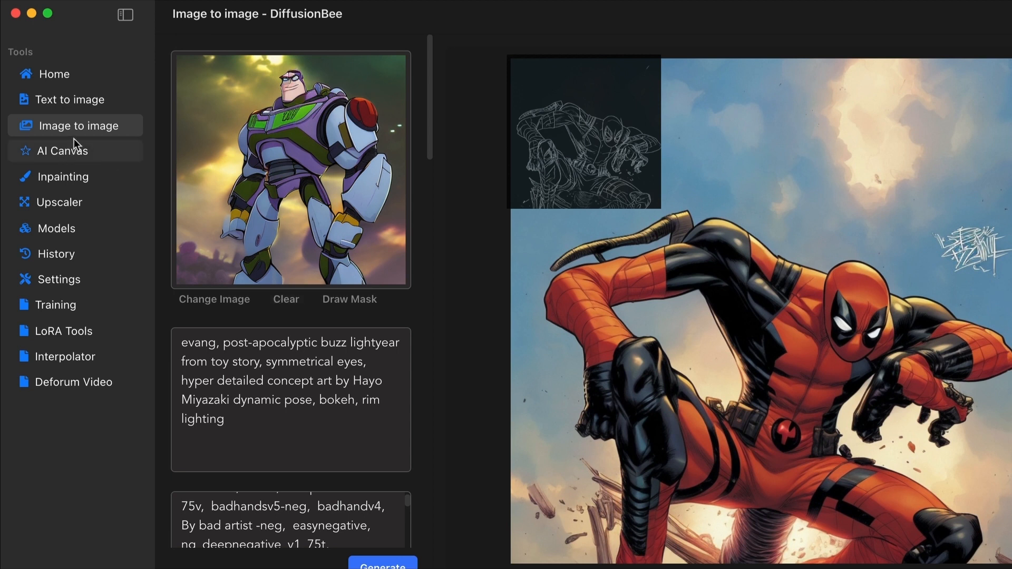
mouse_move(80, 258)
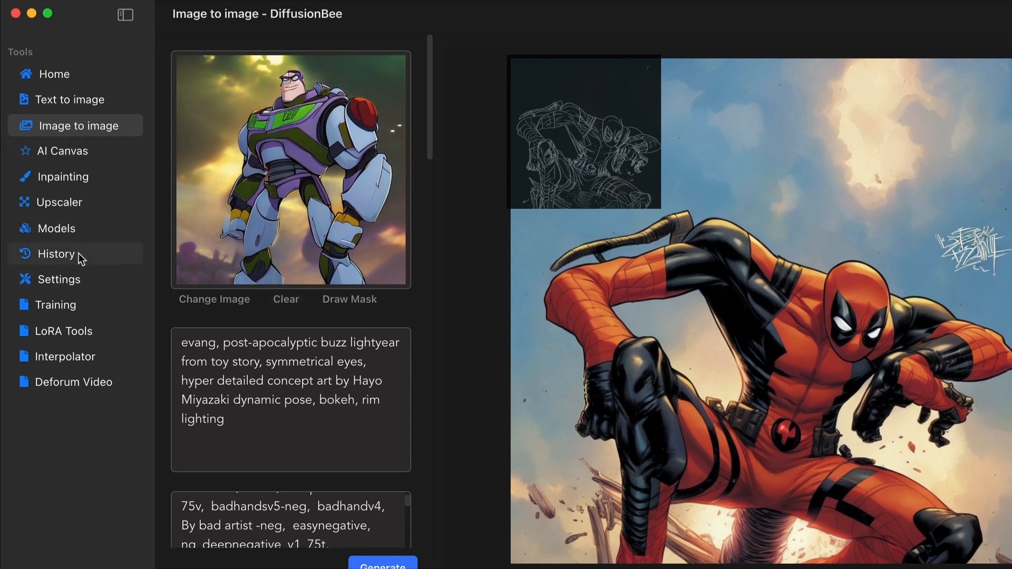
click(70, 99)
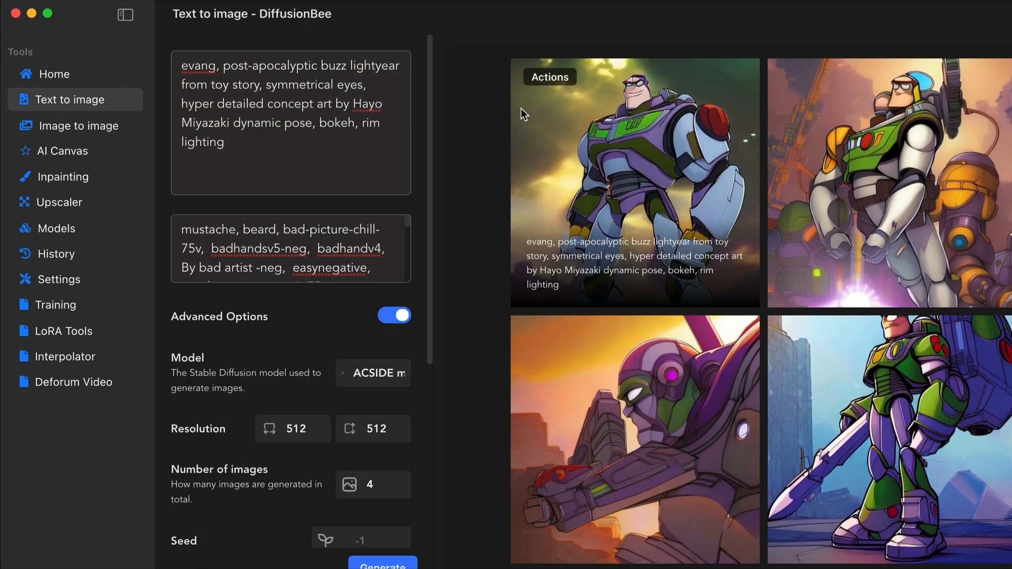
mouse_move(742, 219)
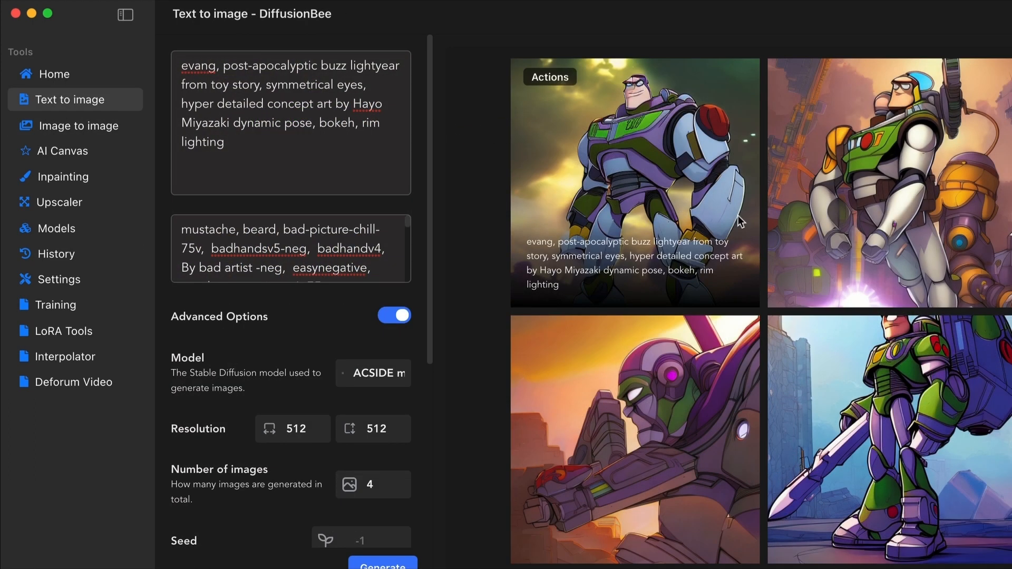
mouse_move(565, 86)
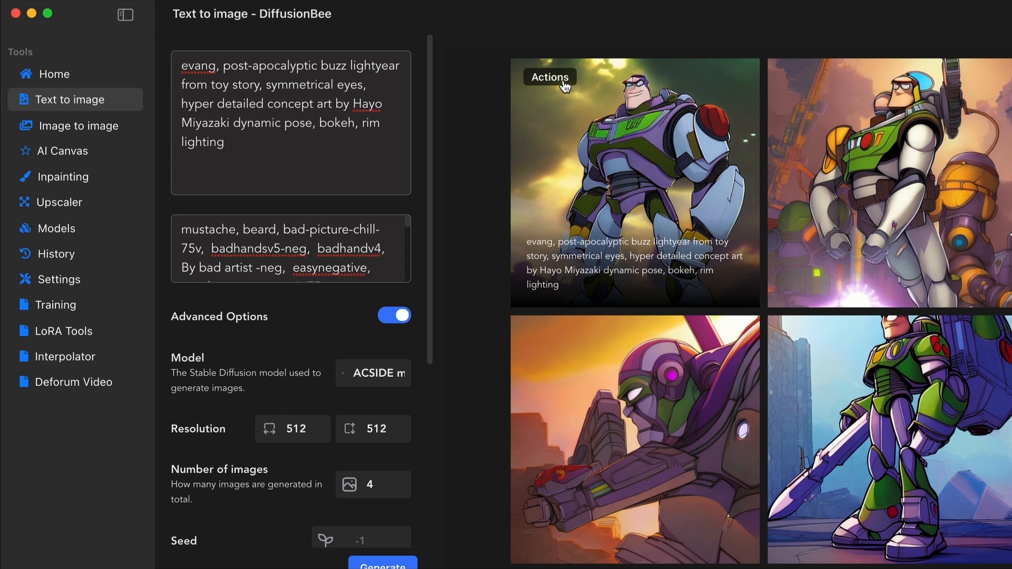
click(76, 125)
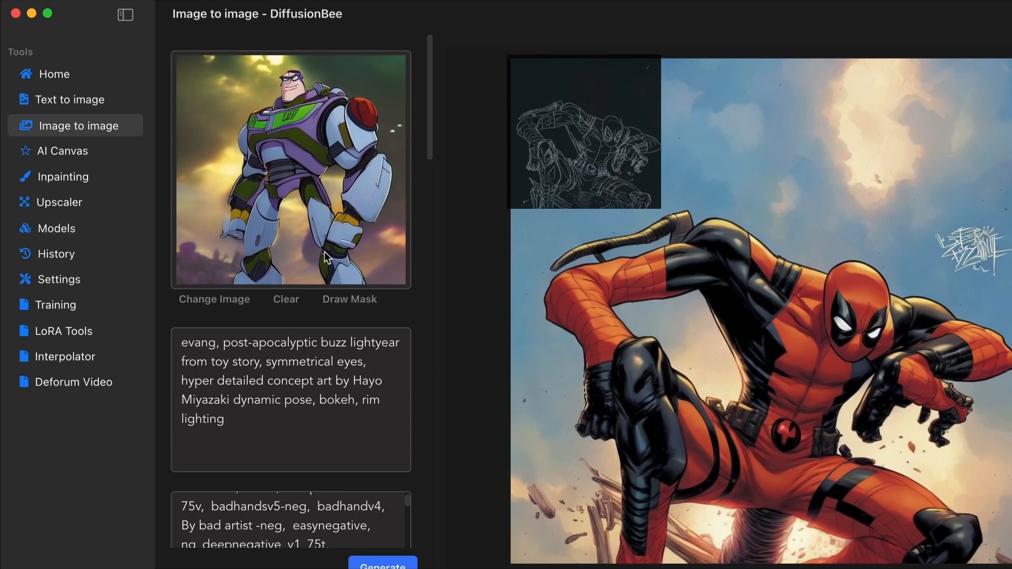
mouse_move(234, 182)
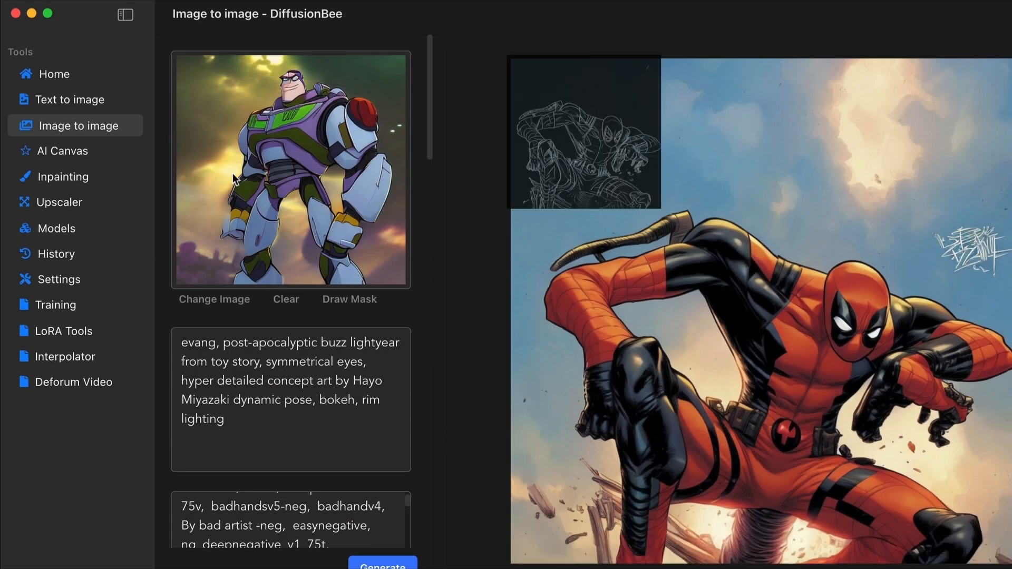
mouse_move(395, 196)
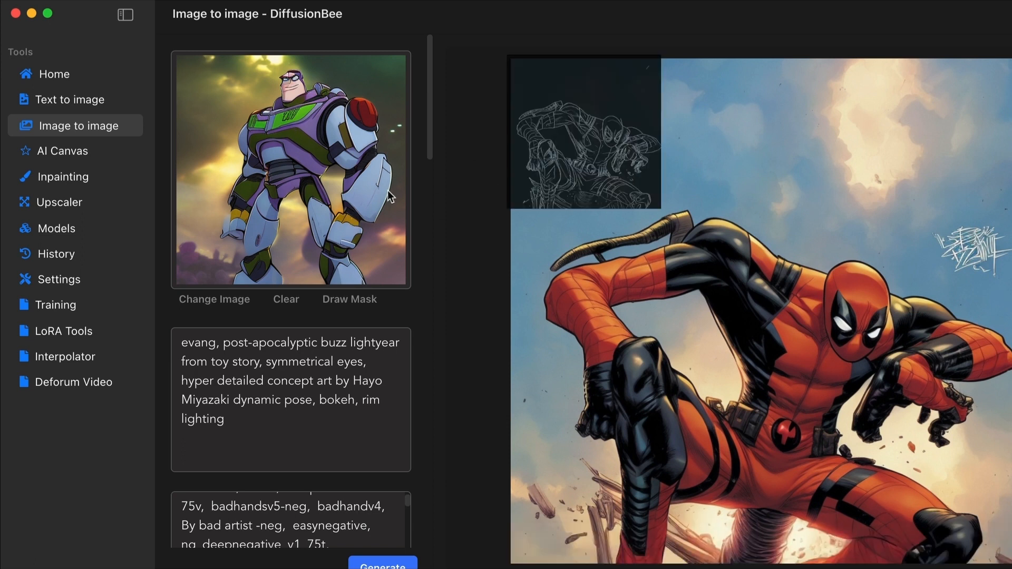
Step: Choose LineArt as the ControlNet model for the image-to-image job
scroll(down, 3)
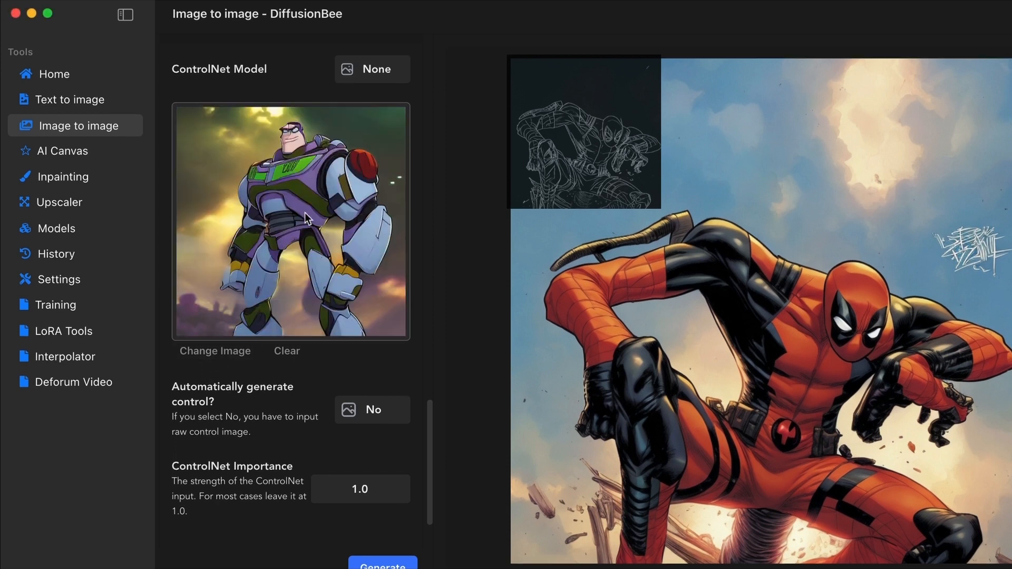
mouse_move(362, 169)
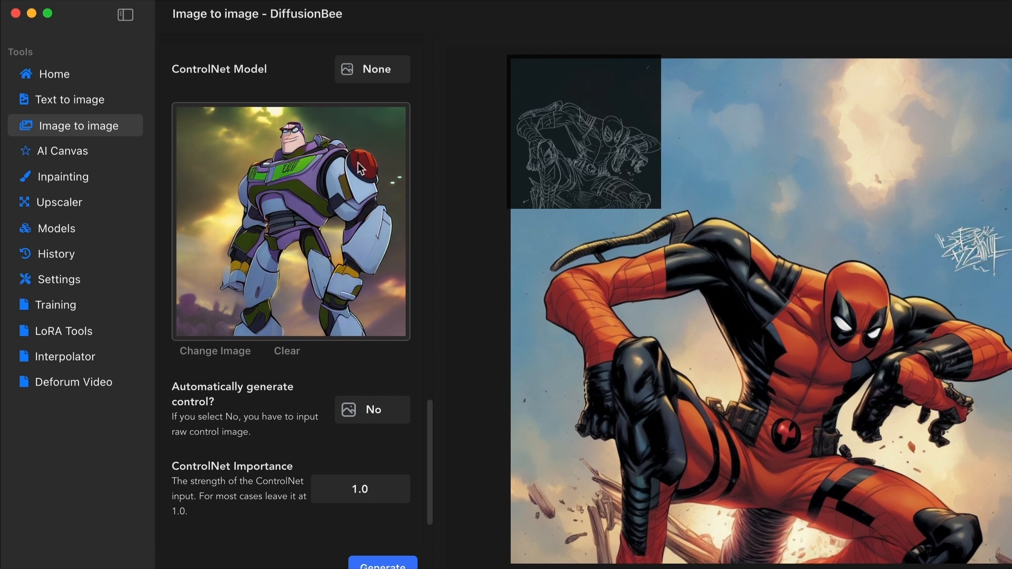
click(372, 70)
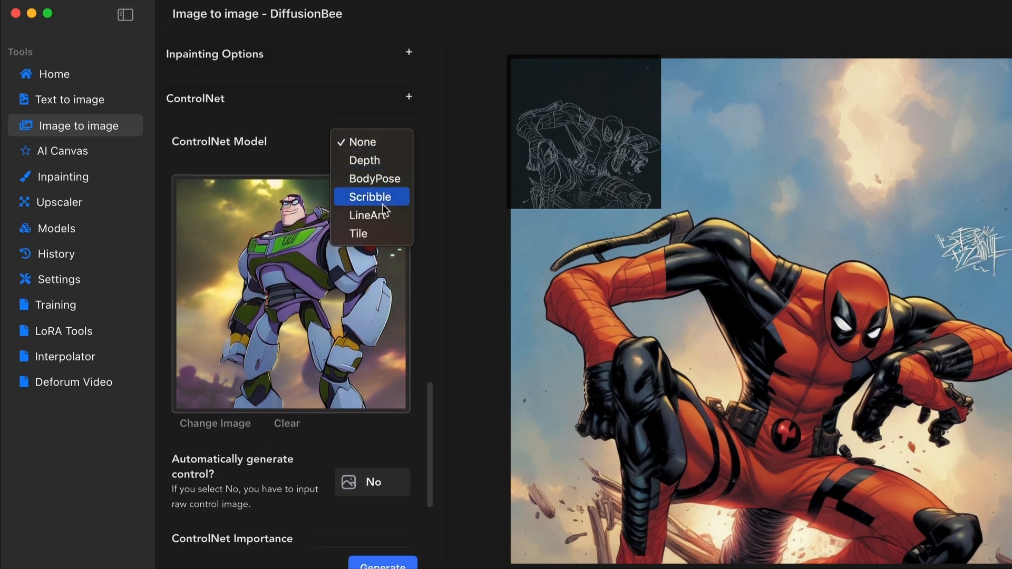
mouse_move(359, 233)
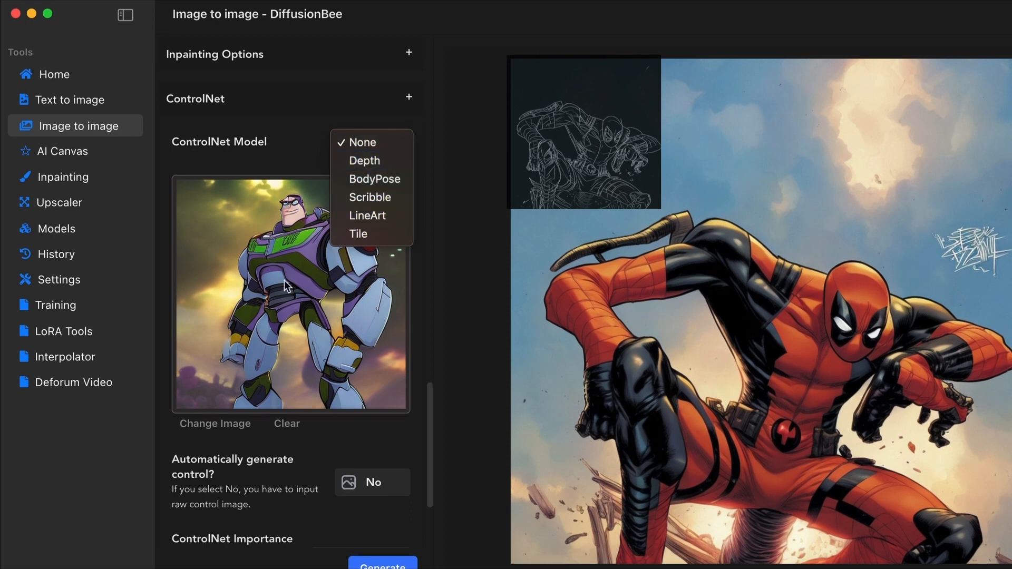
mouse_move(389, 222)
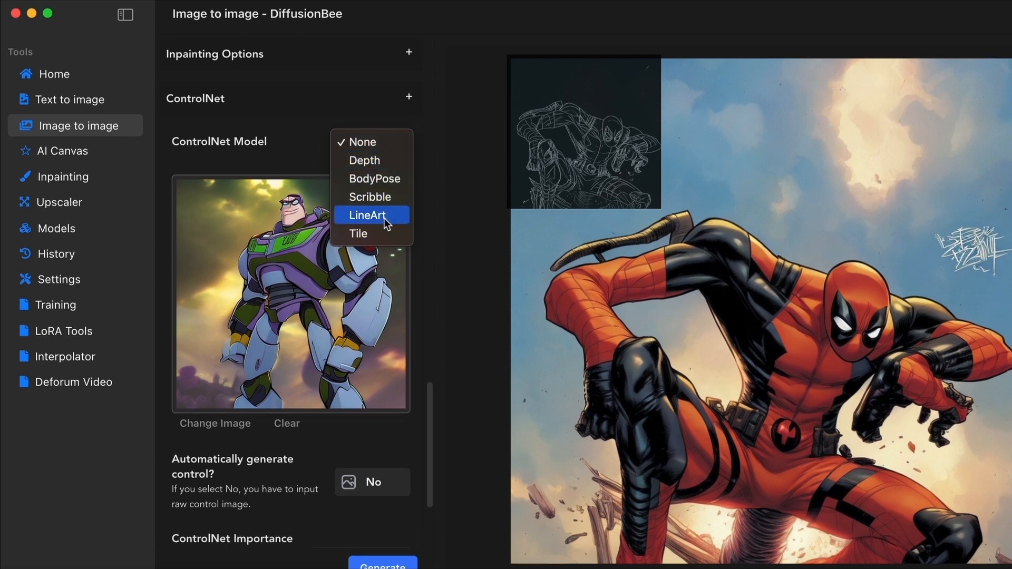
click(371, 215)
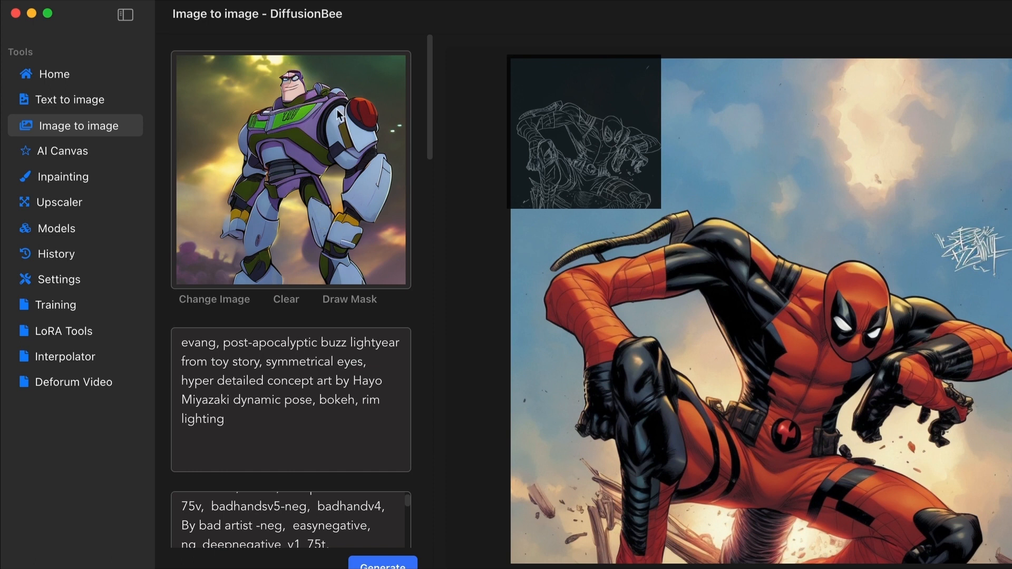
scroll(down, 3)
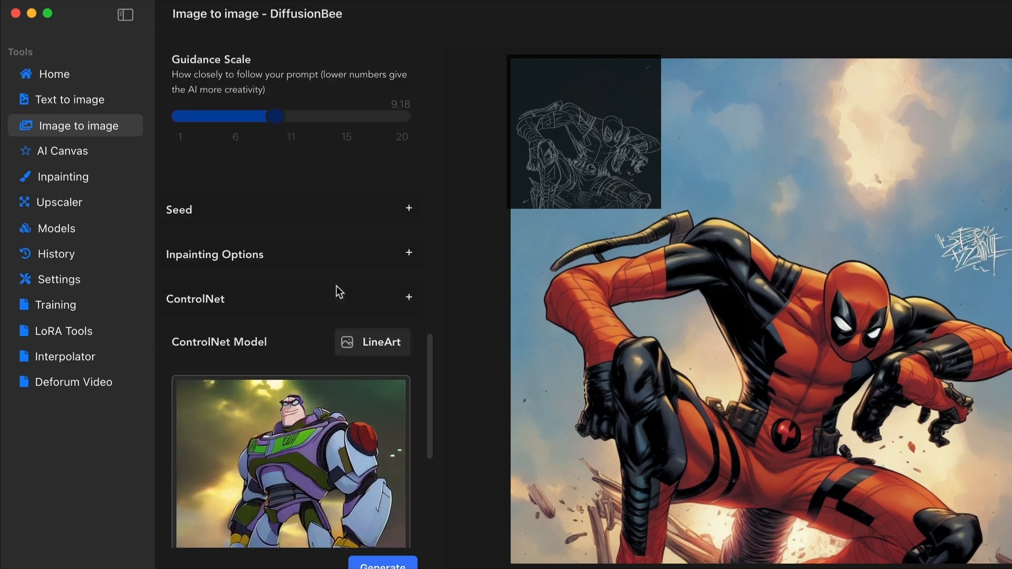
scroll(down, 3)
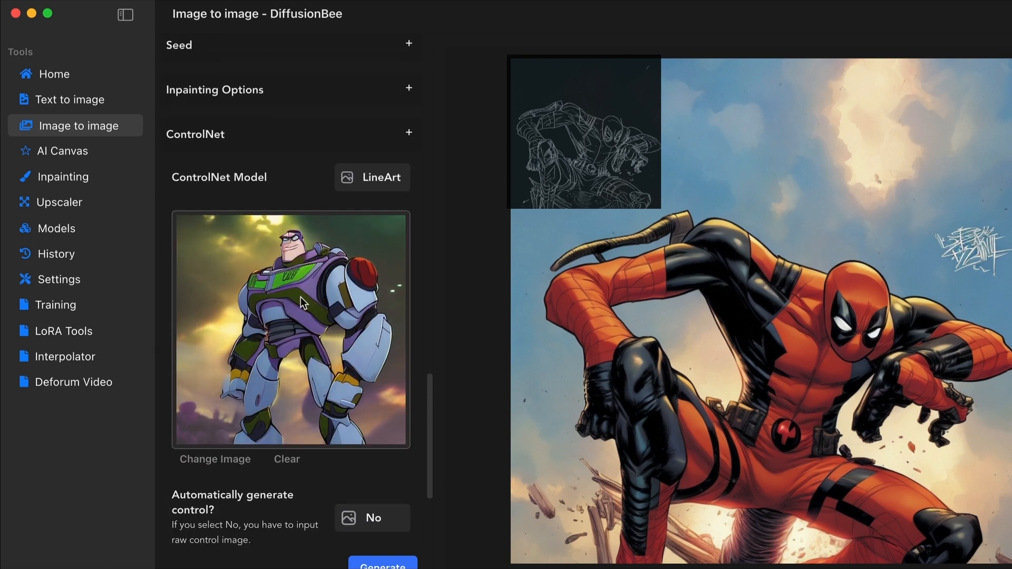
click(372, 177)
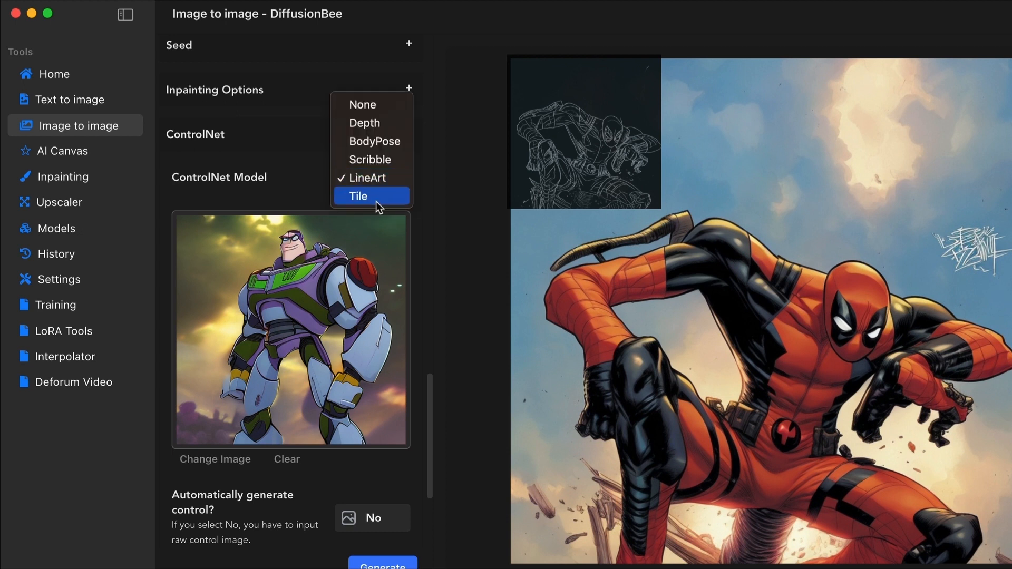
mouse_move(391, 181)
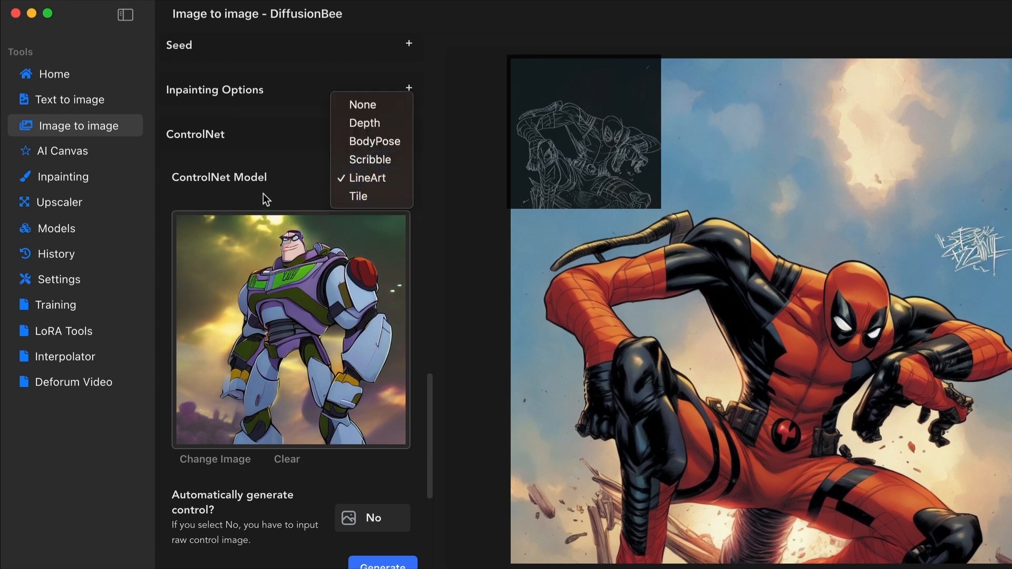
click(367, 178)
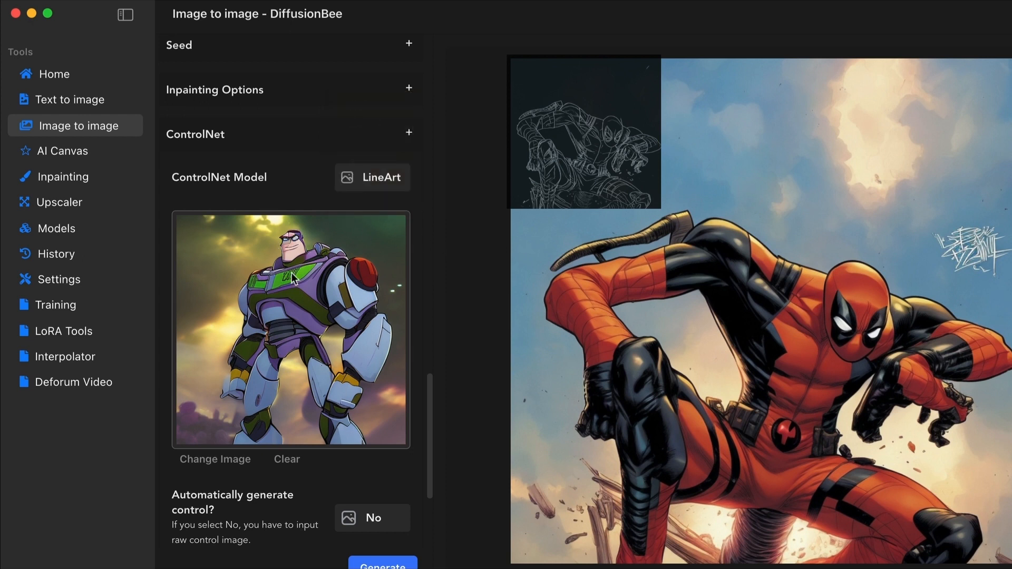
click(372, 177)
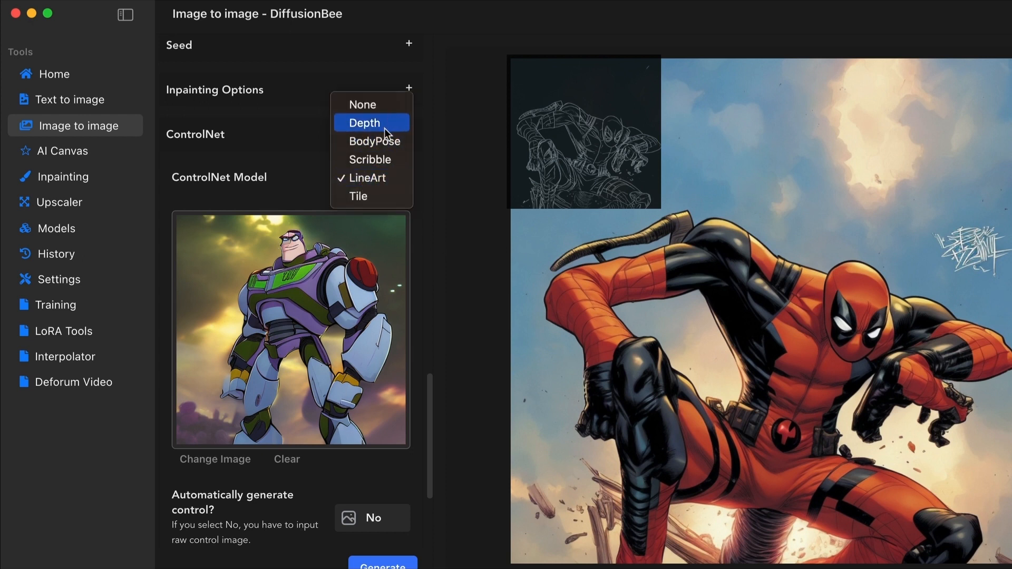
mouse_move(370, 159)
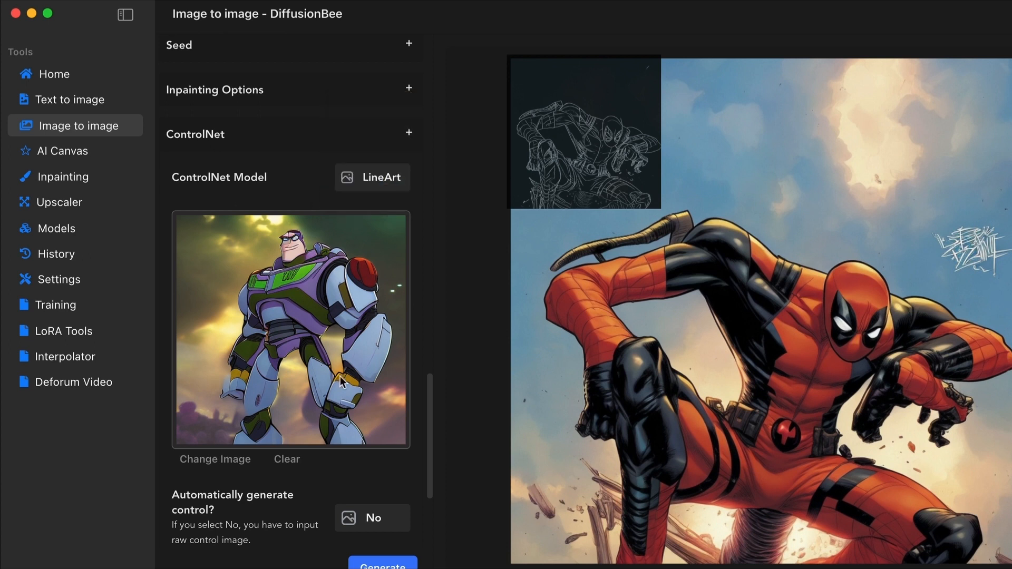
mouse_move(314, 310)
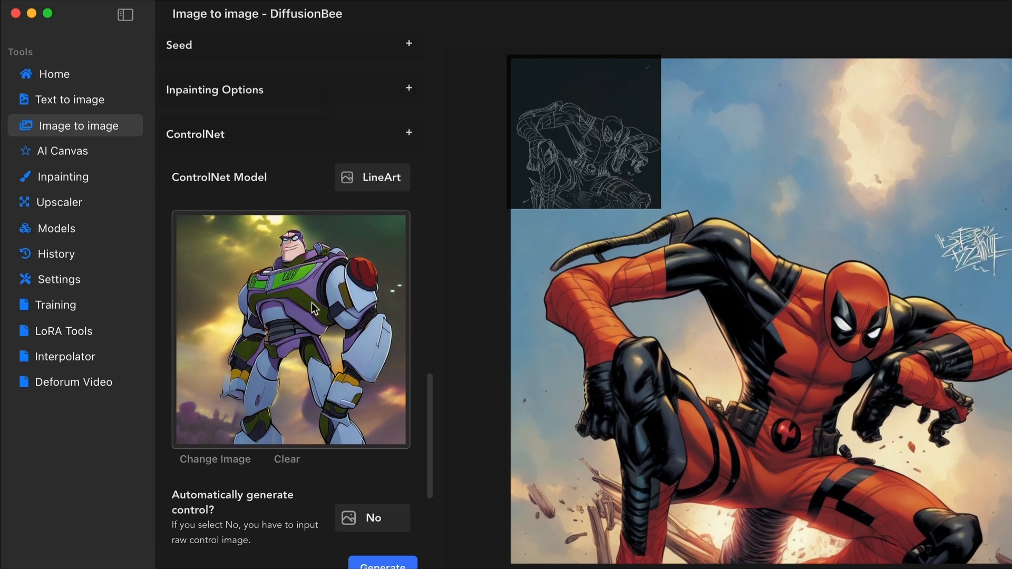
mouse_move(299, 286)
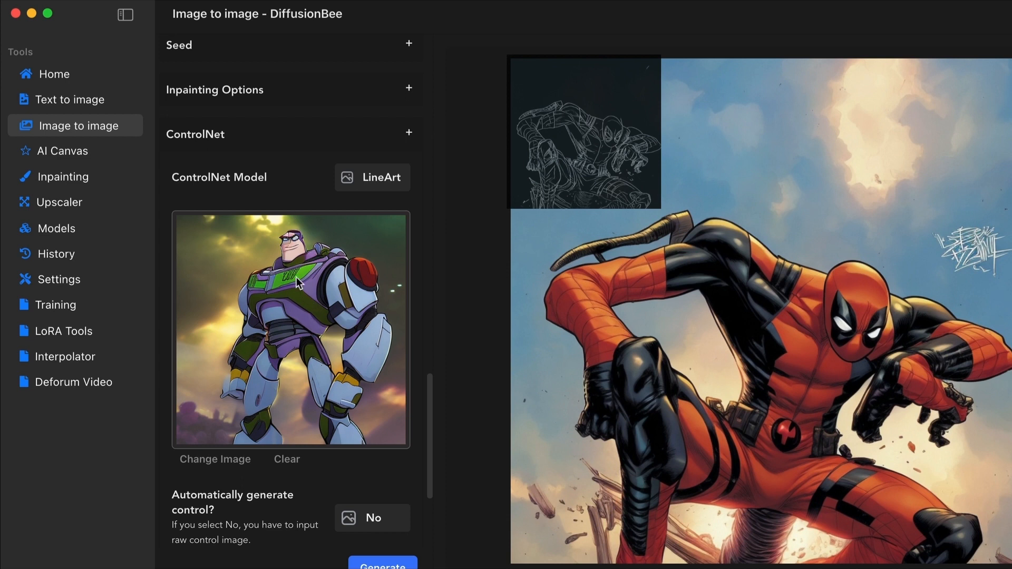
Step: Set ControlNet importance to .4 and have the control image generated automatically
scroll(down, 3)
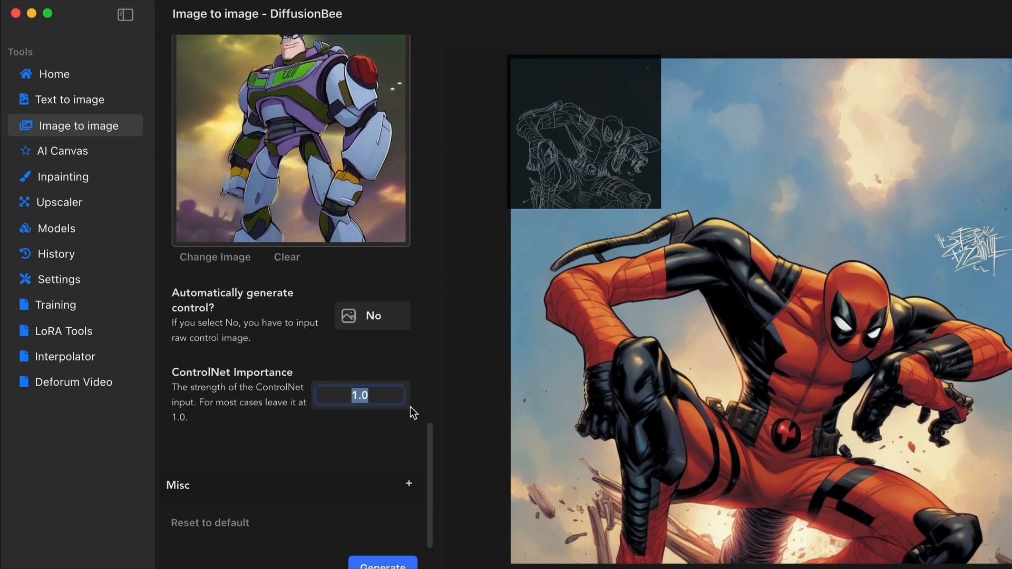
text(.4)
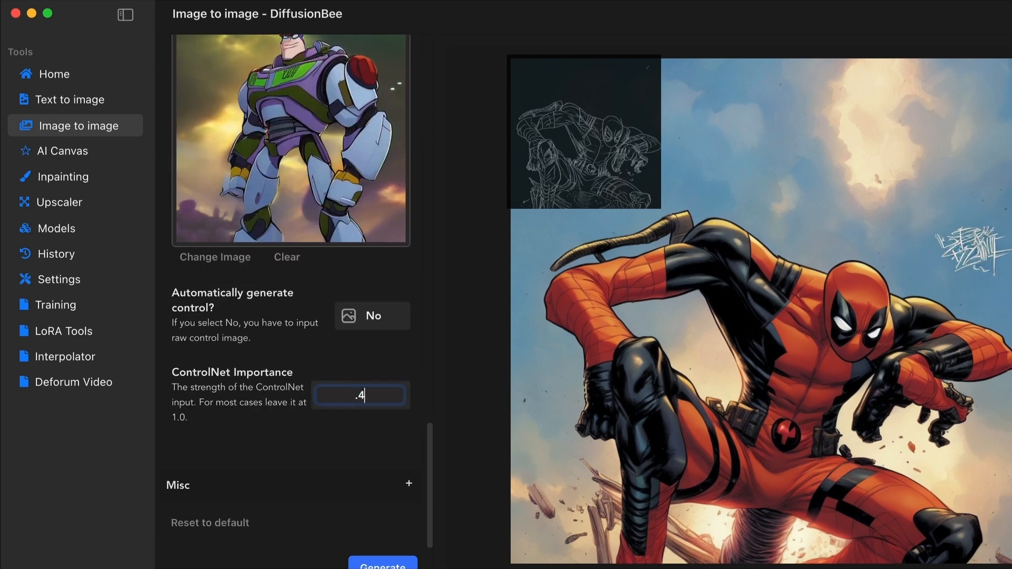
click(374, 316)
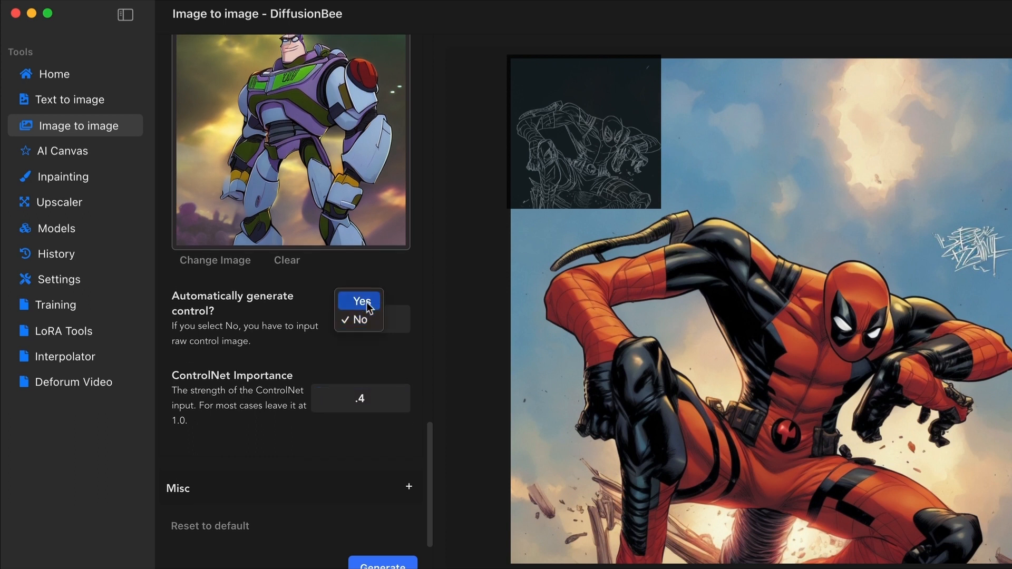
click(360, 302)
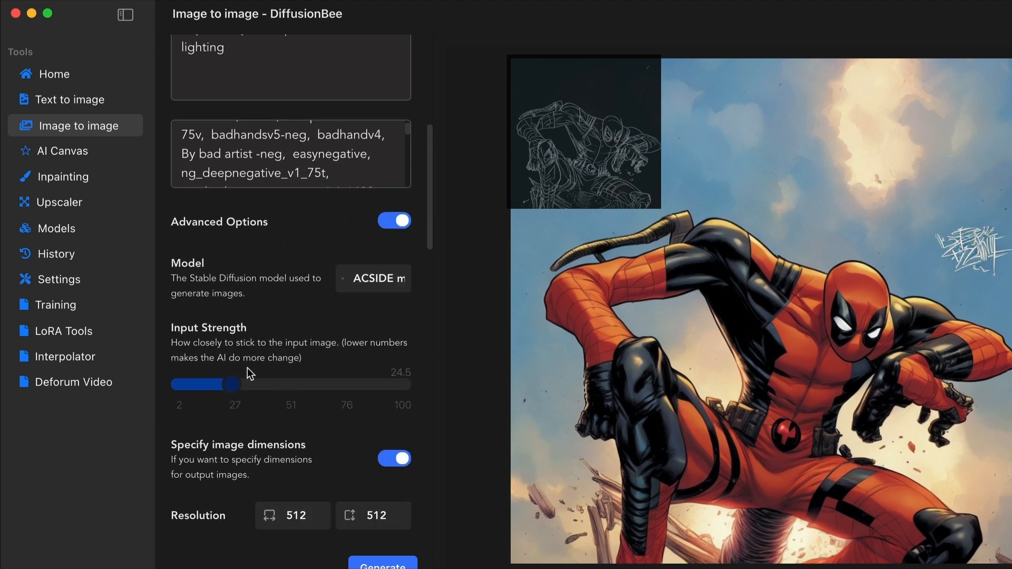
mouse_move(323, 480)
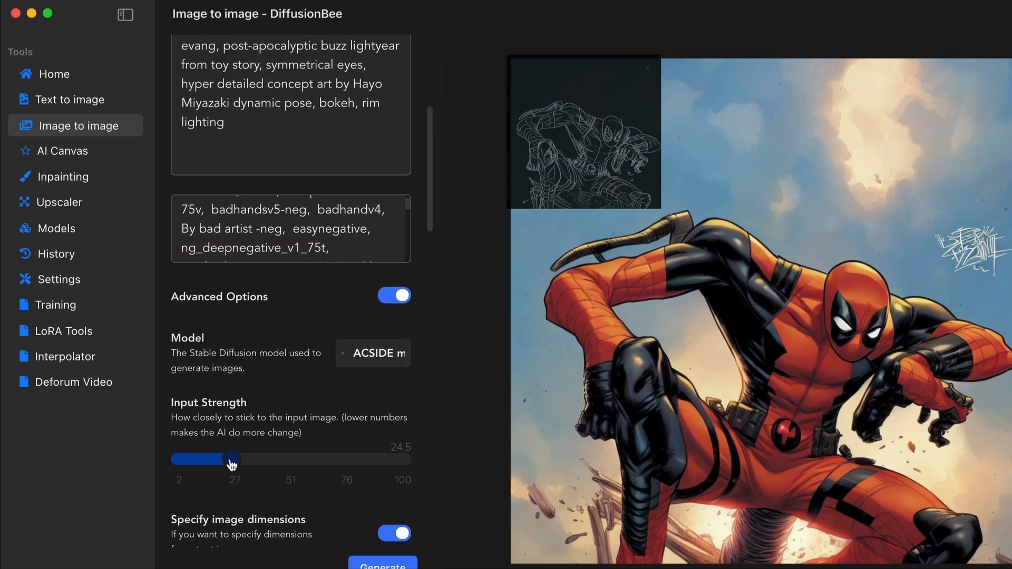
Step: Lower the input strength slider from 24.5 to about 18.21
drag(229, 459, 222, 459)
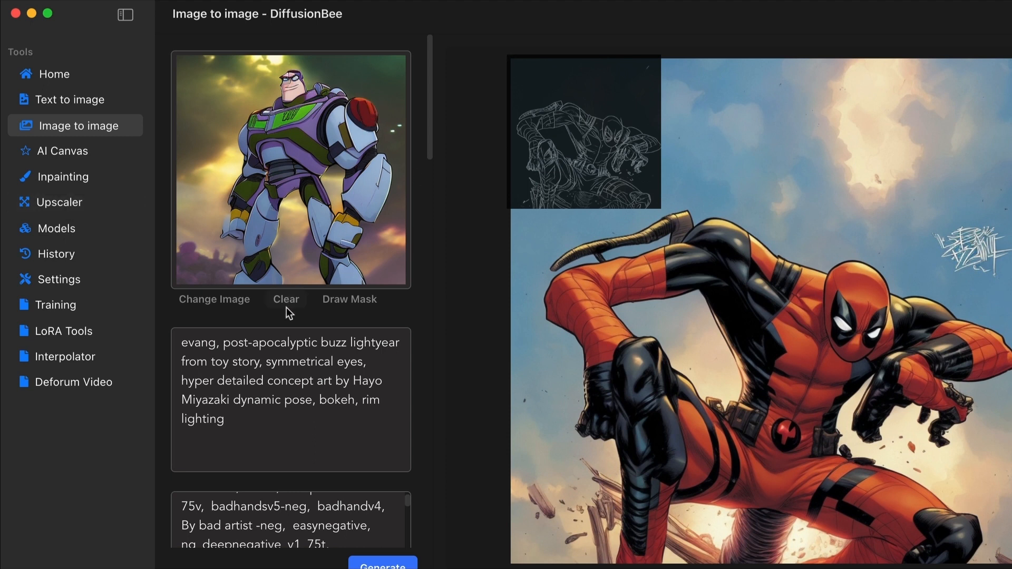
scroll(down, 3)
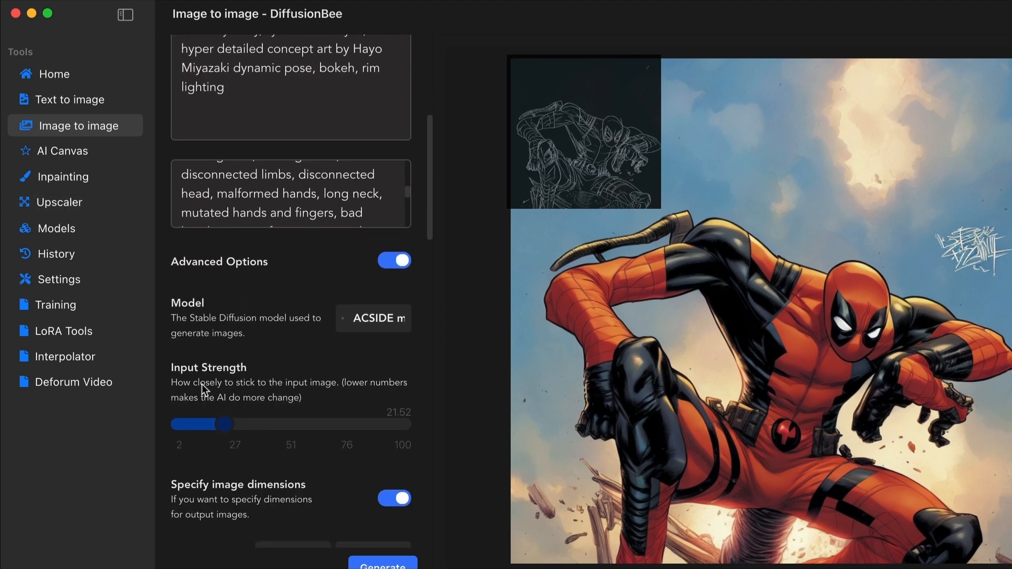
drag(222, 423, 215, 424)
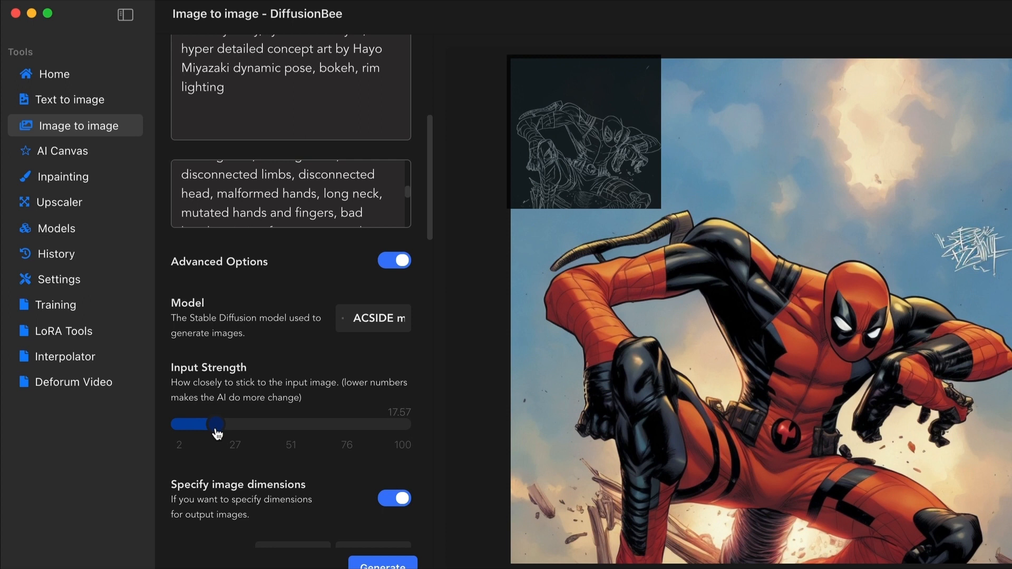
scroll(down, 3)
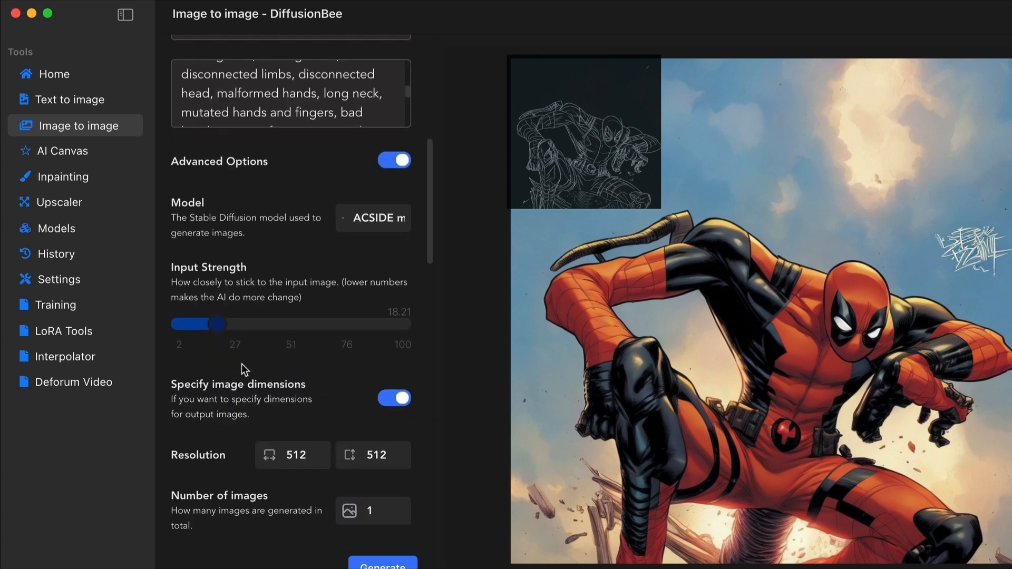
scroll(down, 3)
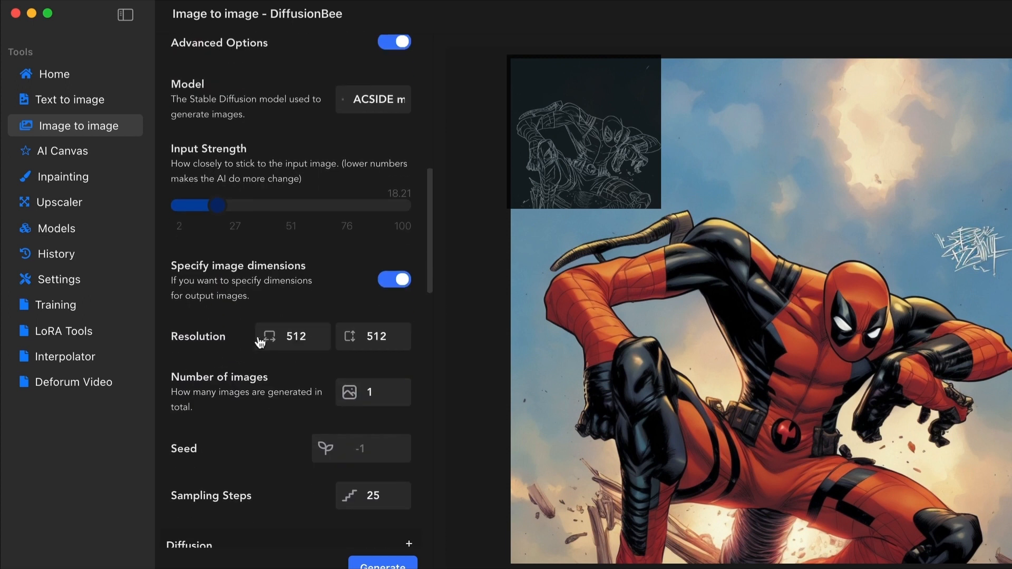
Step: Set the output resolution to 896×896 with one image
click(292, 337)
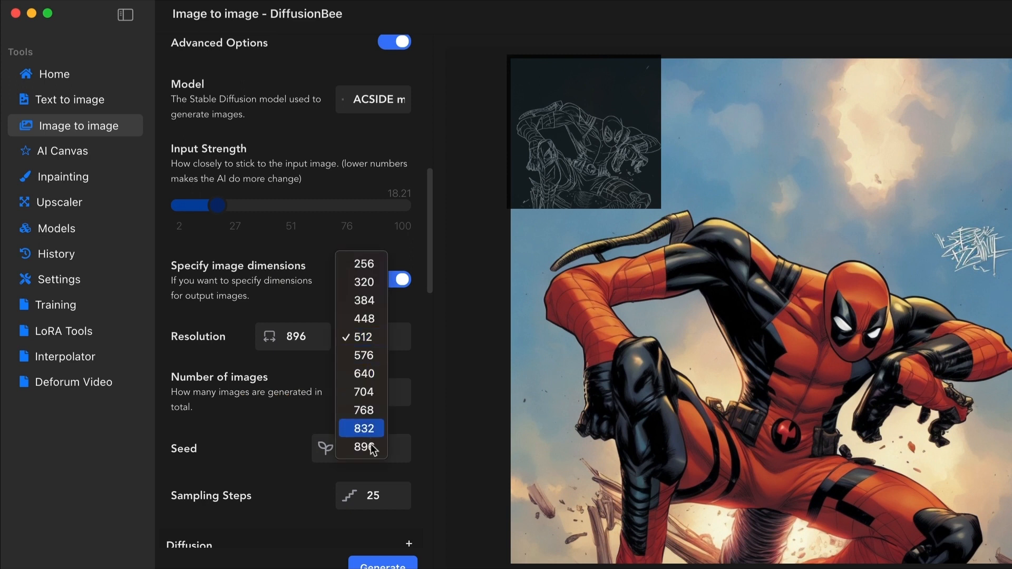
click(369, 447)
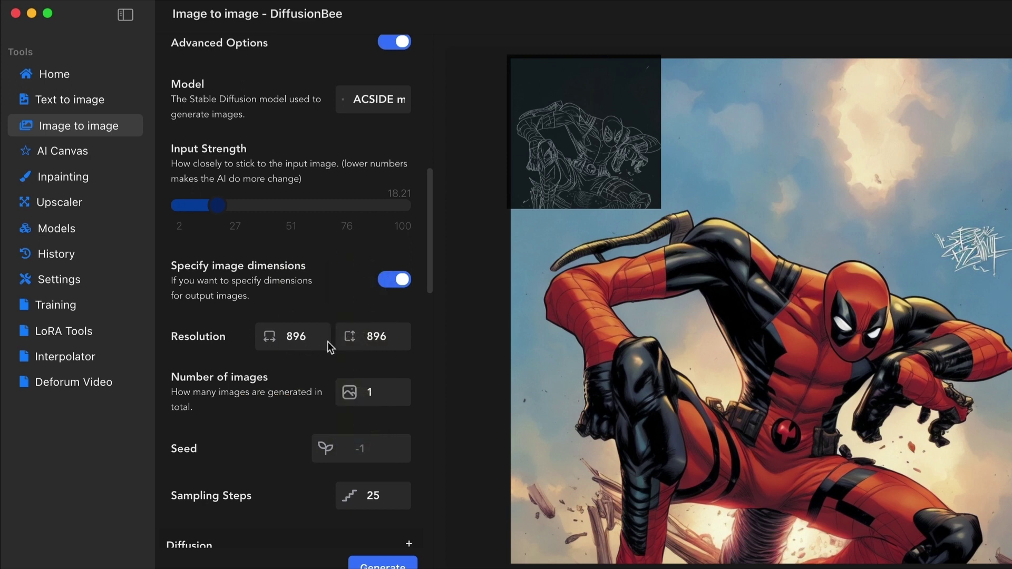
scroll(down, 3)
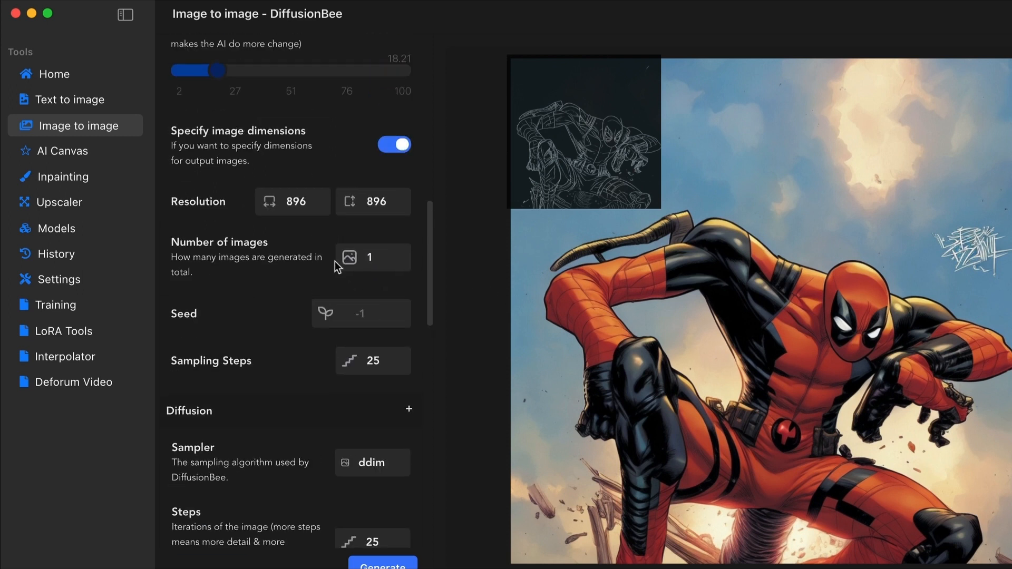
click(373, 361)
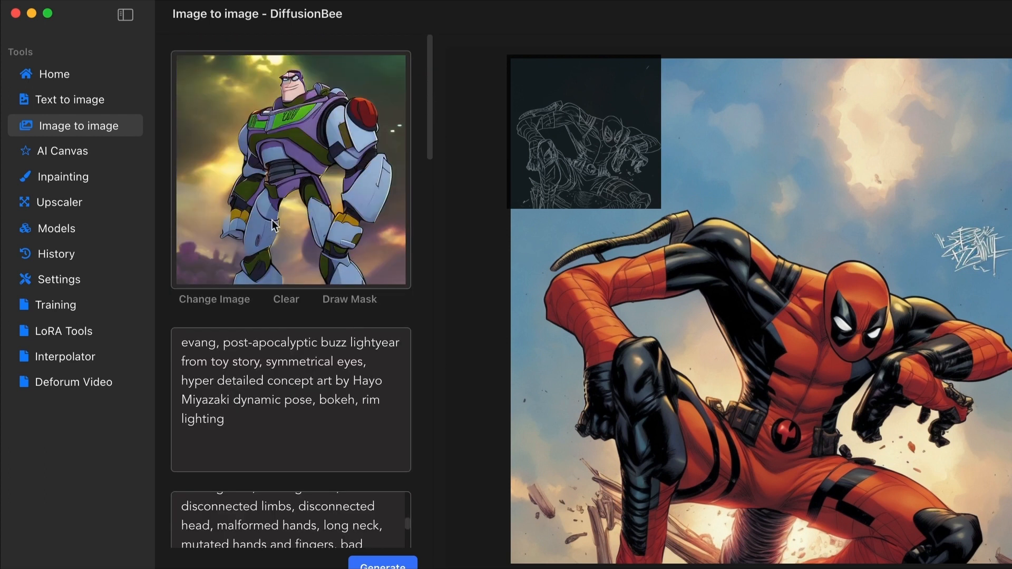
mouse_move(295, 200)
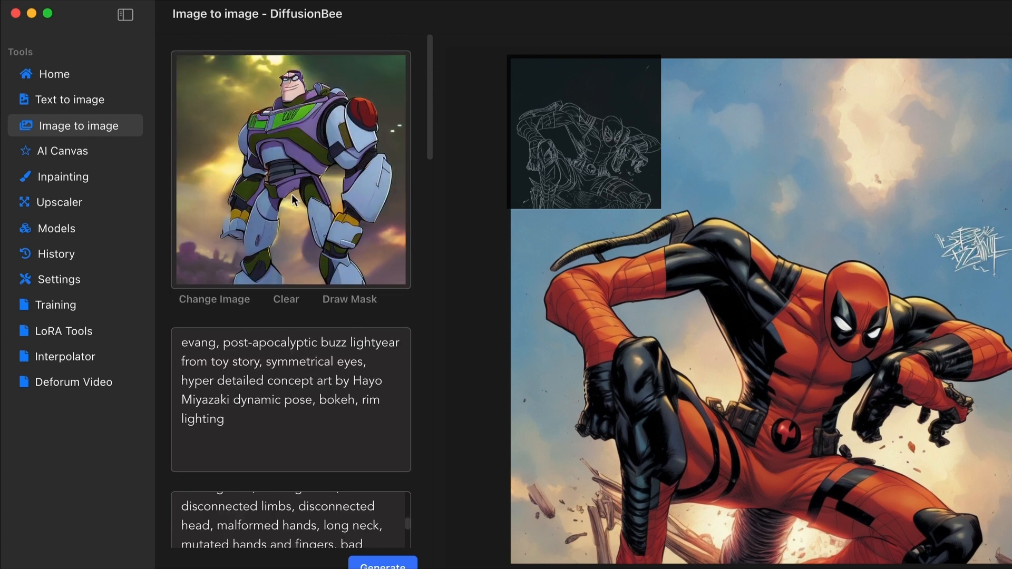
scroll(down, 3)
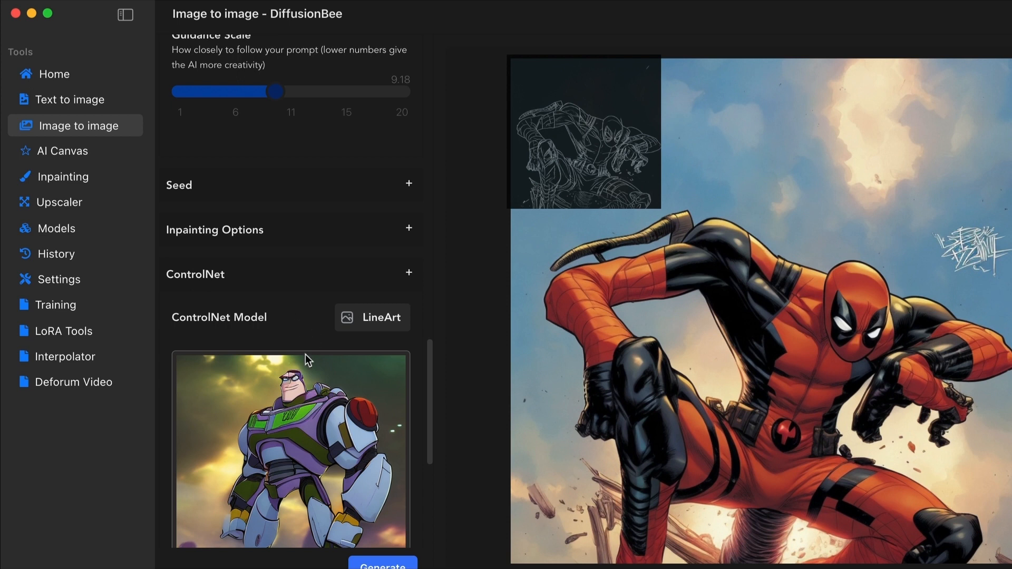
scroll(down, 3)
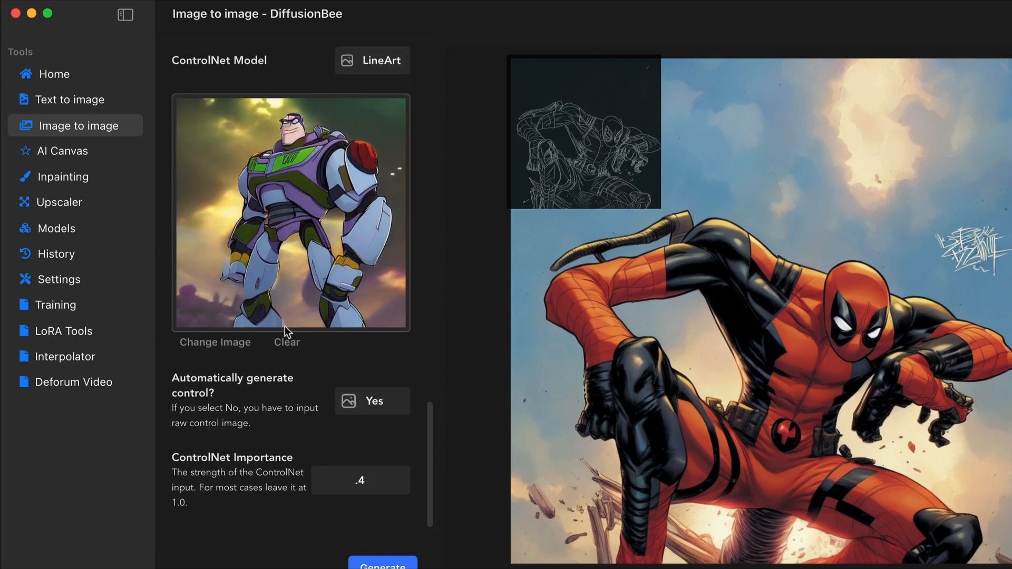
mouse_move(321, 210)
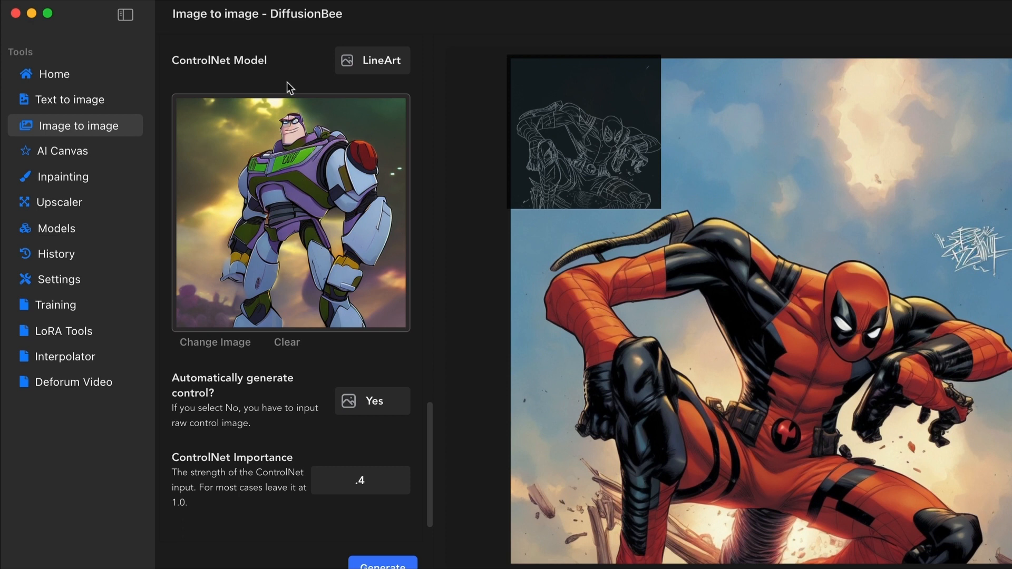
scroll(down, 3)
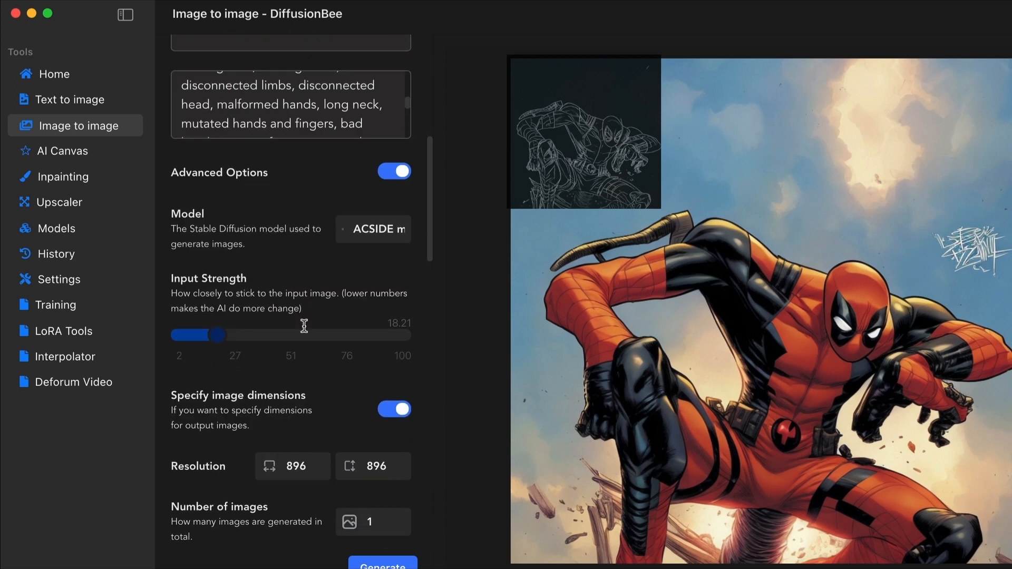
mouse_move(310, 343)
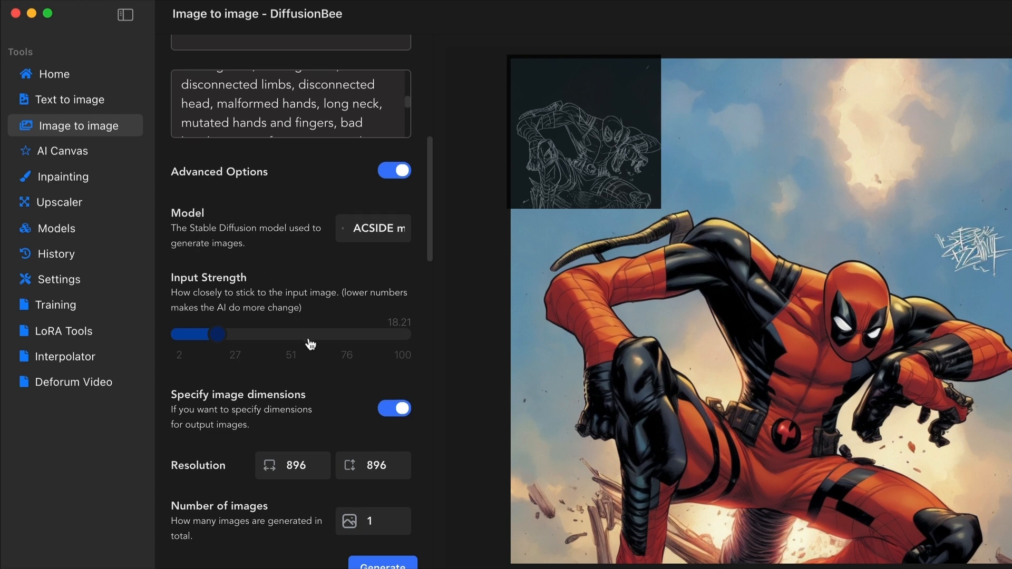
Step: Choose a sampling step count around 40 for the Buzz Lightyear job
scroll(down, 3)
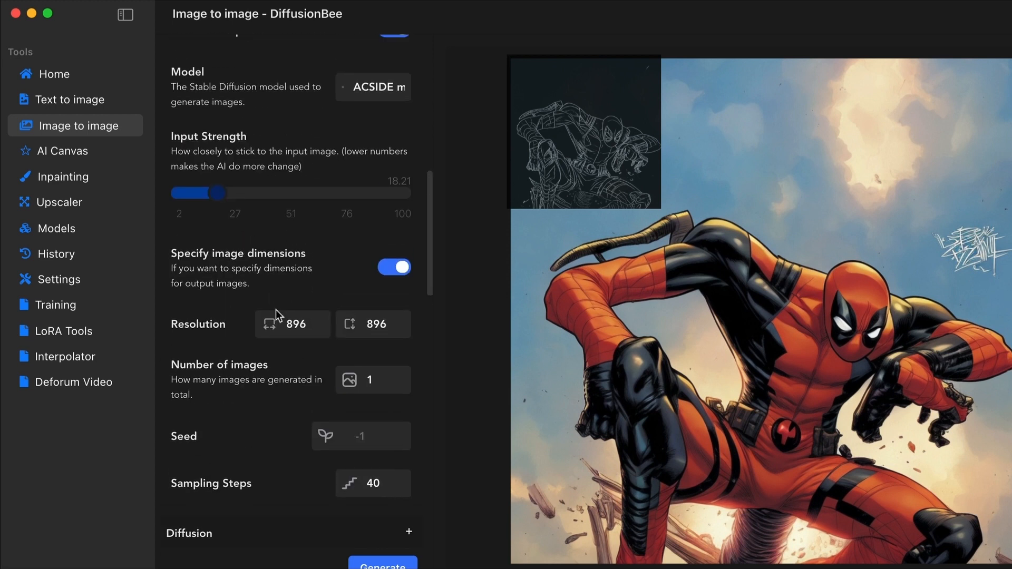
scroll(down, 3)
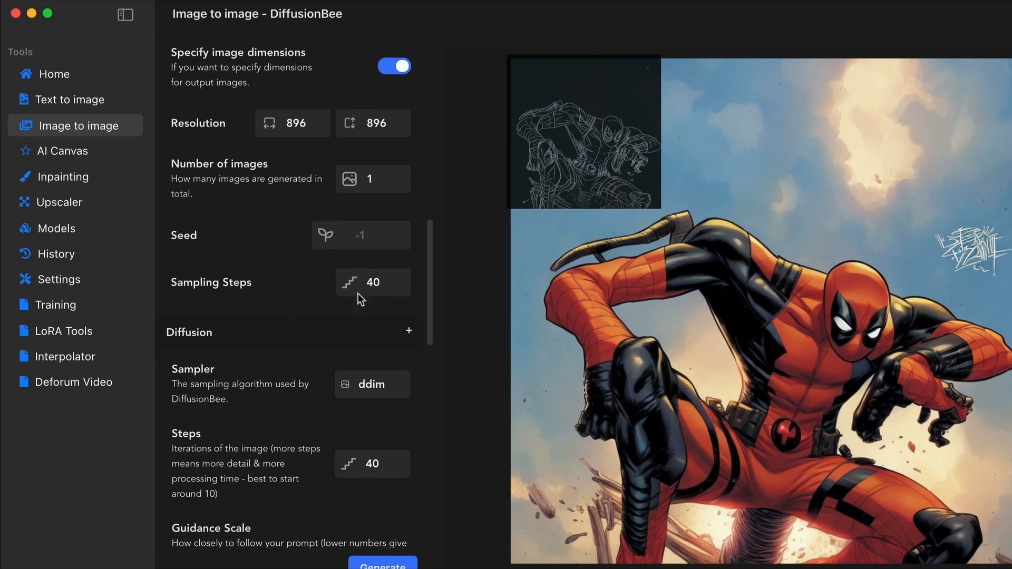
click(373, 282)
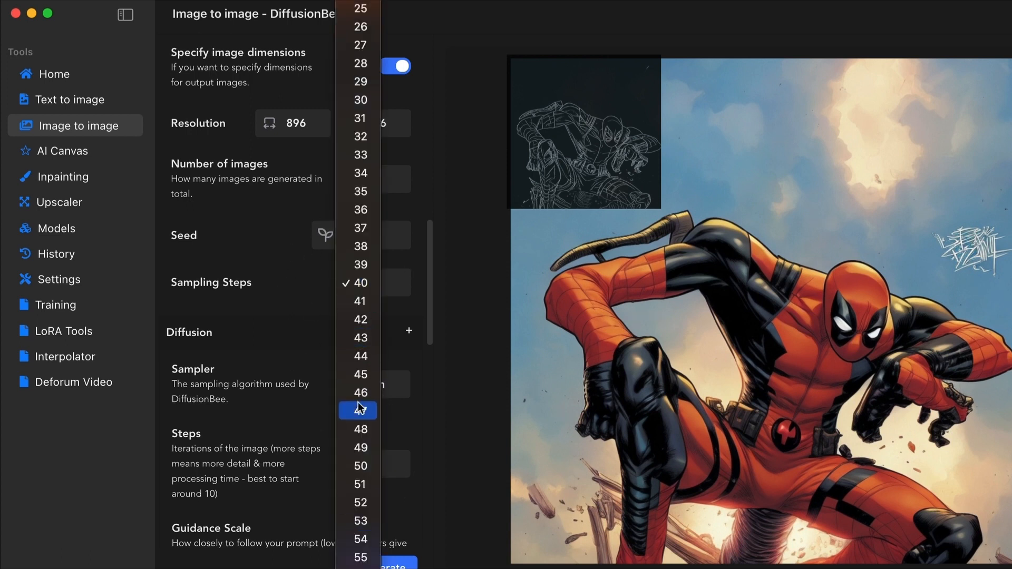
click(357, 375)
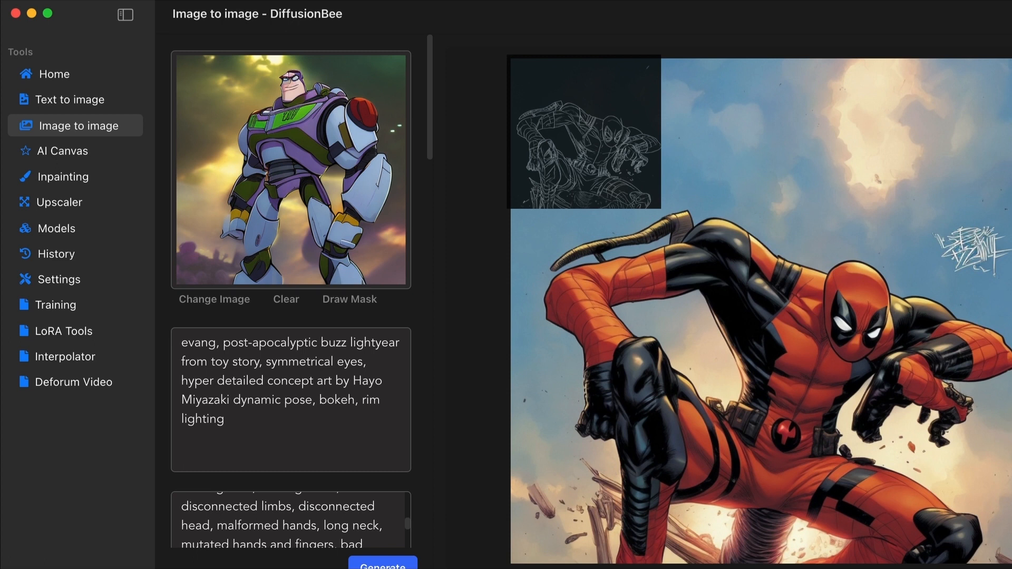
Step: View the new 896×896 LineArt Buzz Lightyear result enlarged from History
click(56, 253)
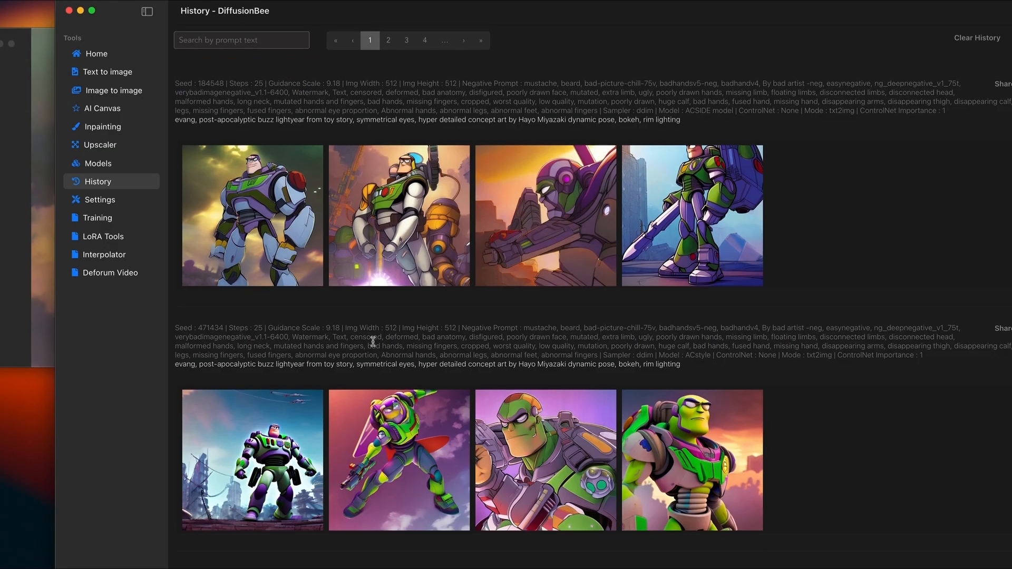
click(254, 216)
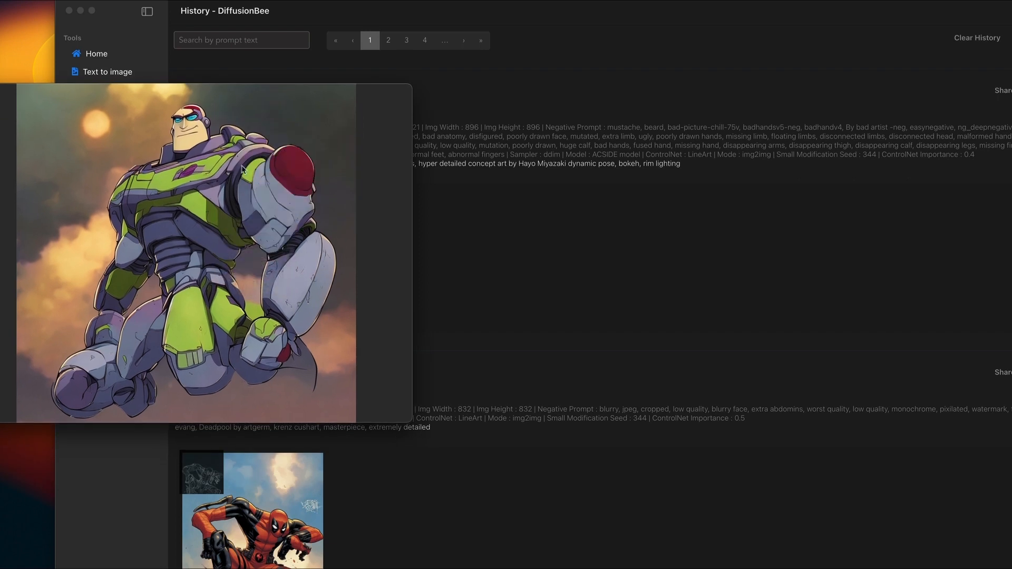
mouse_move(248, 174)
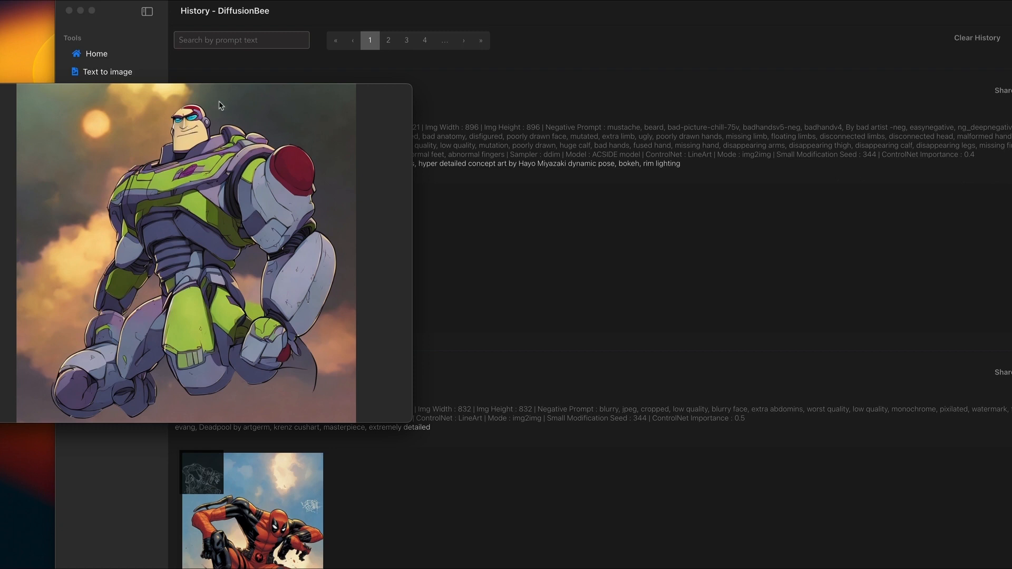
mouse_move(247, 290)
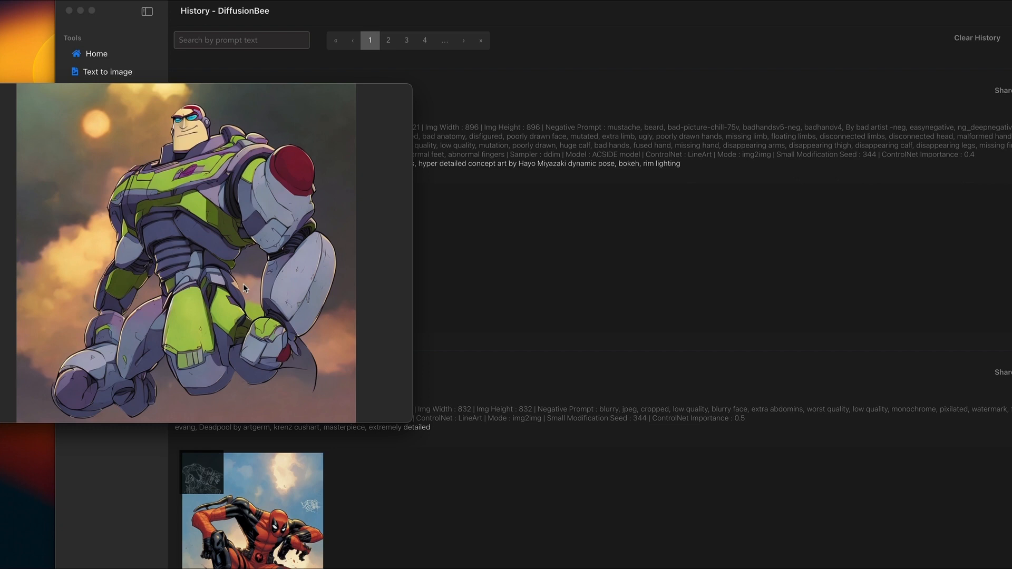
mouse_move(258, 322)
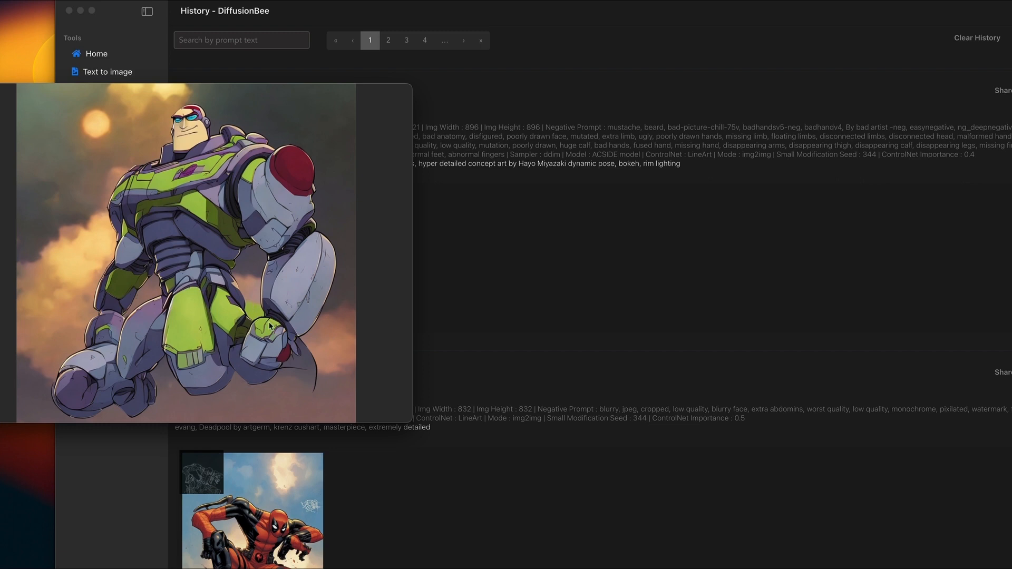
mouse_move(236, 345)
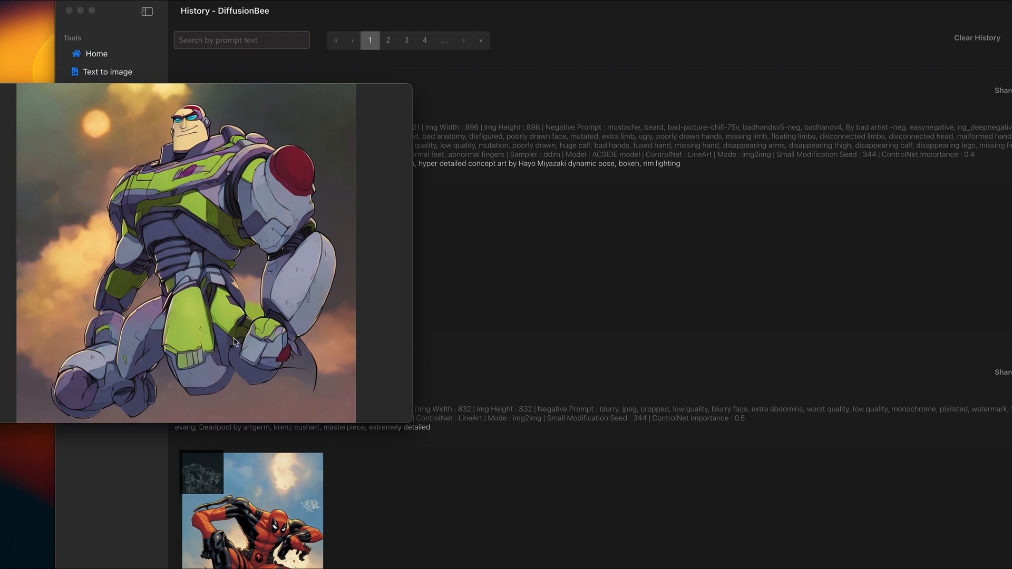
mouse_move(234, 231)
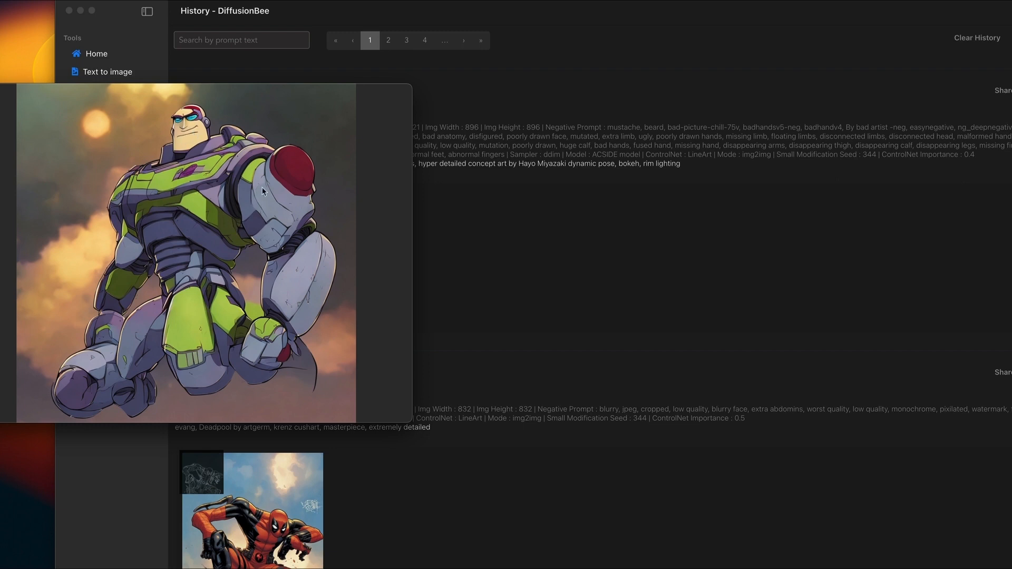
mouse_move(191, 140)
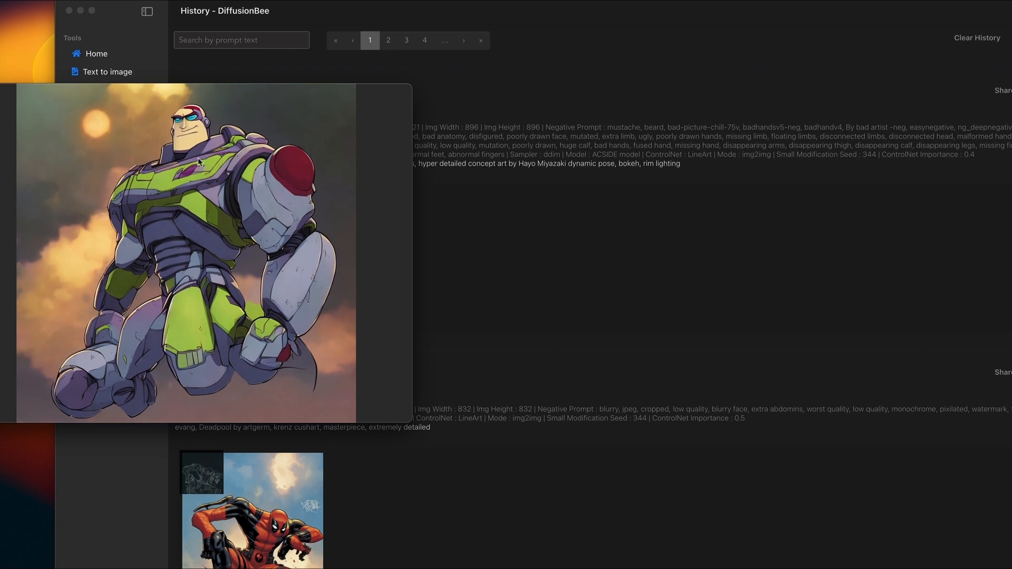
mouse_move(232, 182)
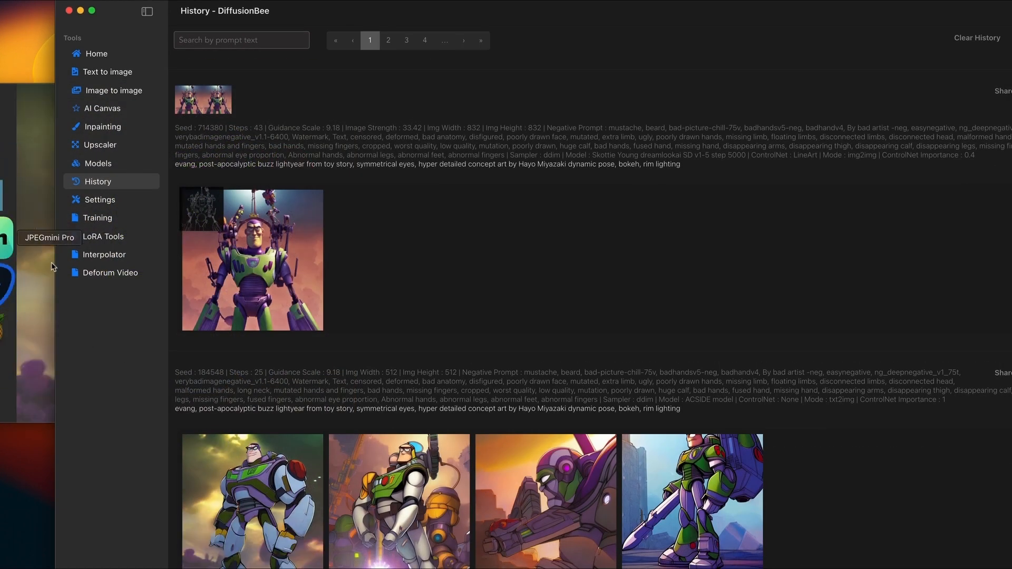
mouse_move(485, 240)
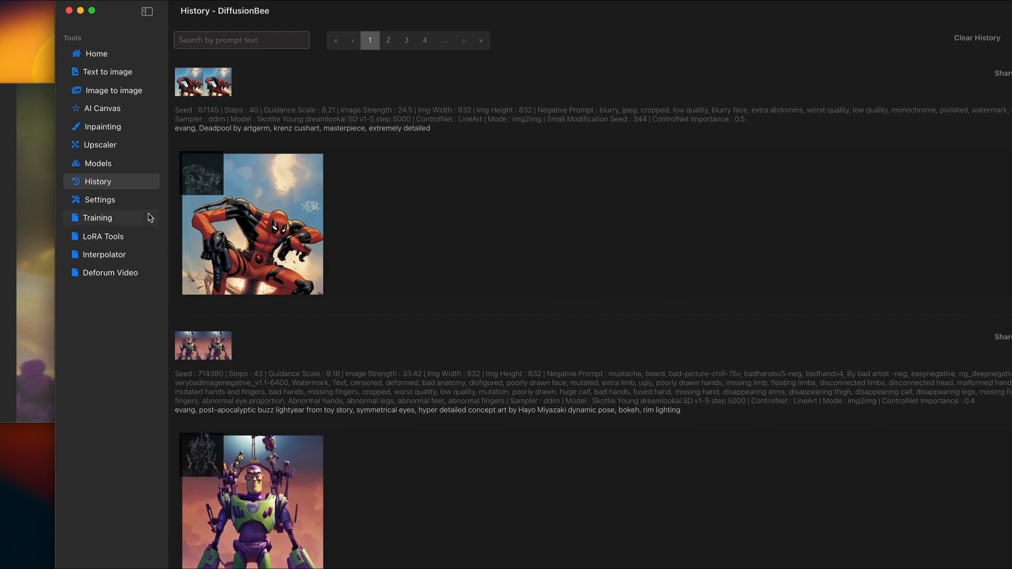
Step: Scroll History to the original Buzz Lightyear image and its Actions menu
scroll(down, 3)
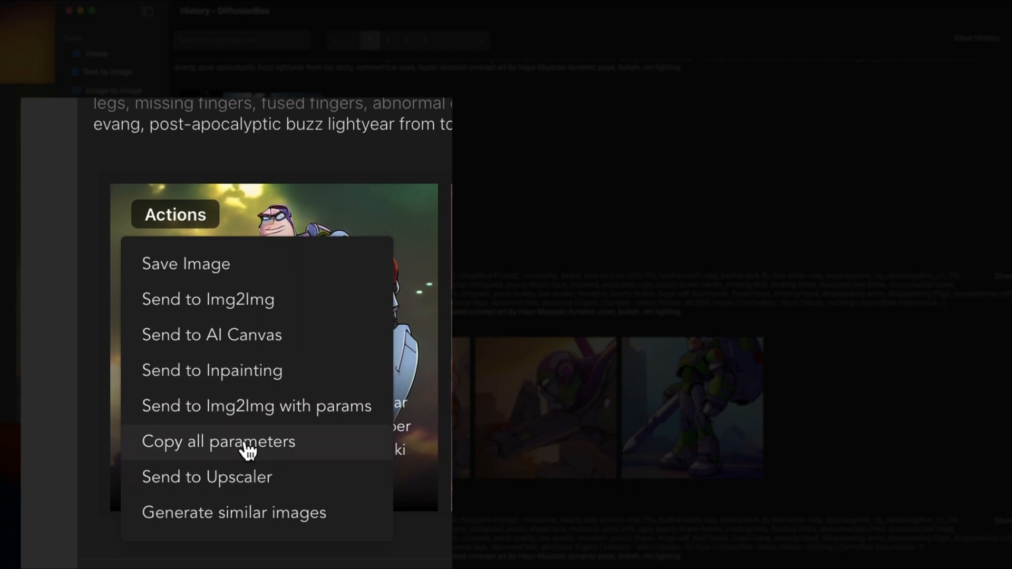
Step: Send the original Buzz Lightyear image to the Upscaler and start a Real-ESRGAN upscale
click(207, 477)
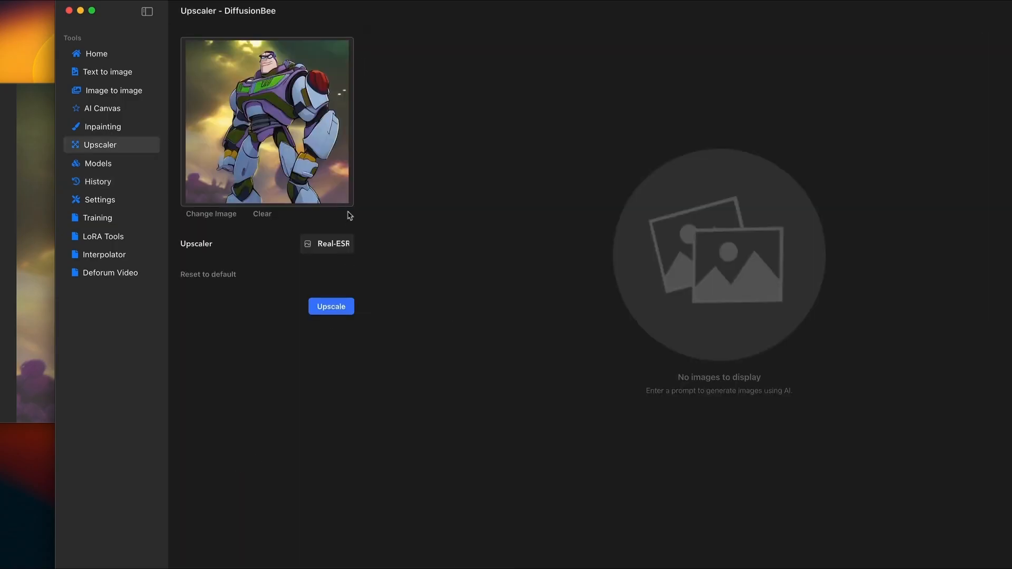
click(327, 244)
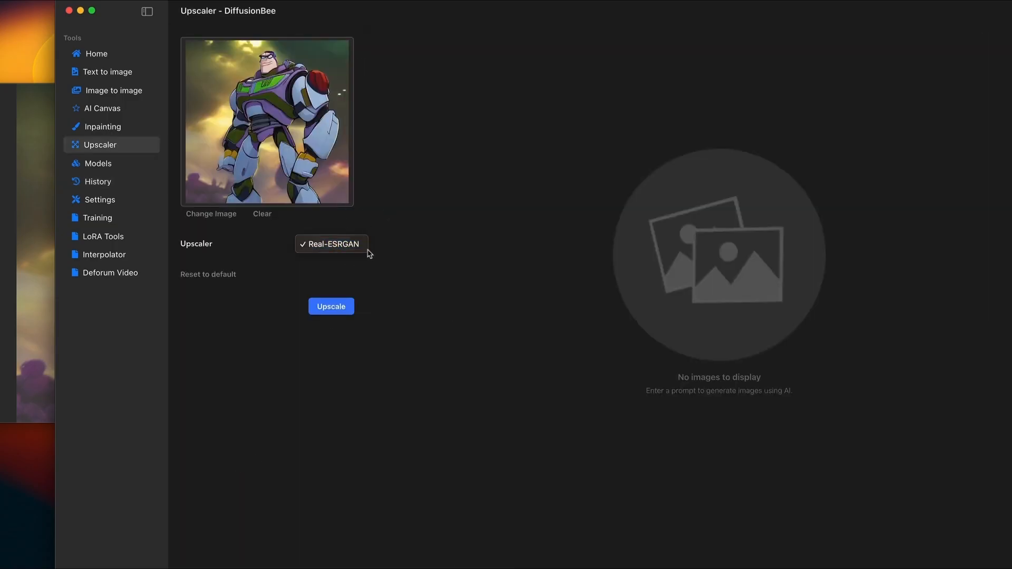
click(332, 305)
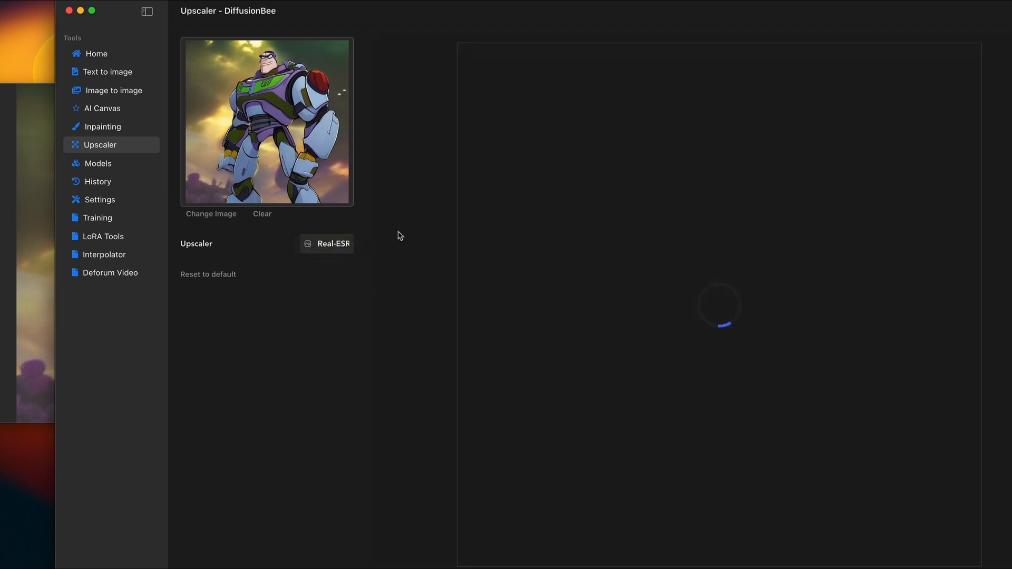
mouse_move(331, 299)
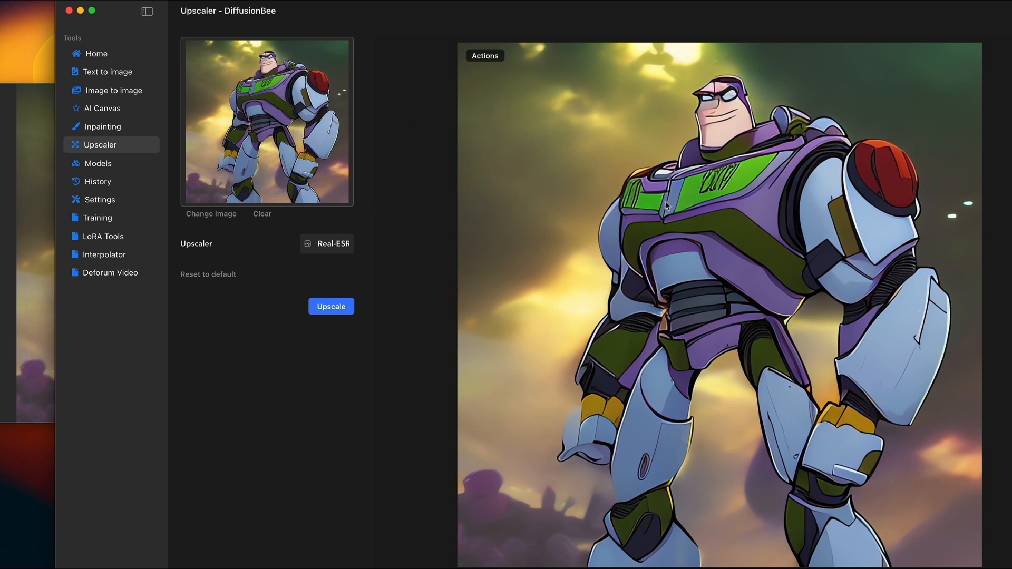
mouse_move(754, 167)
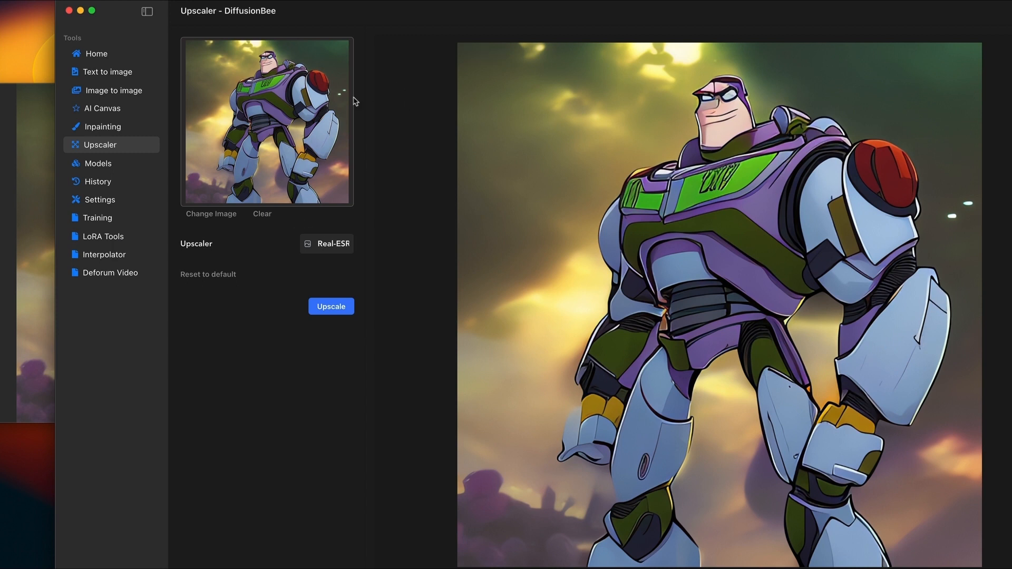
mouse_move(141, 86)
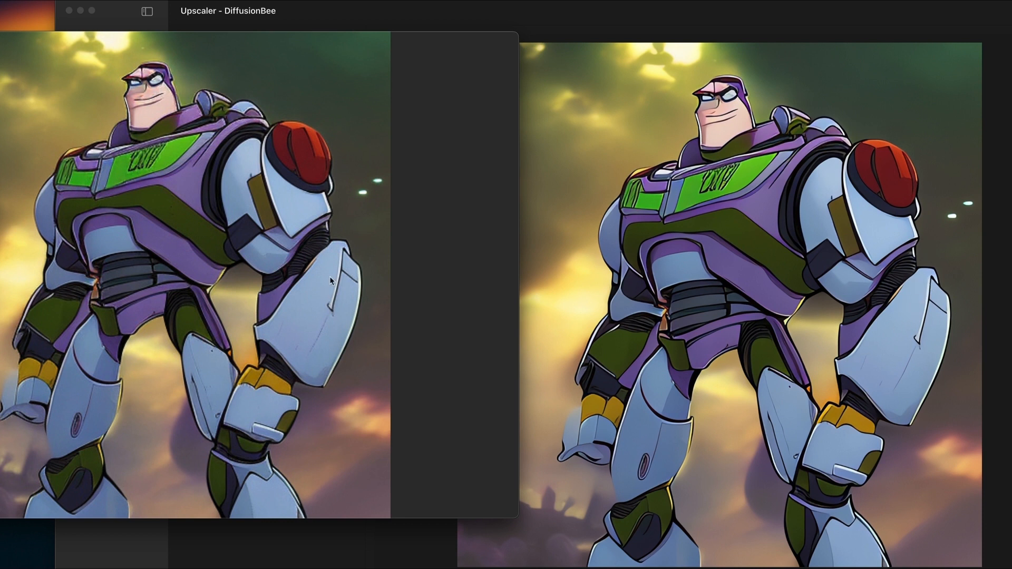
mouse_move(289, 287)
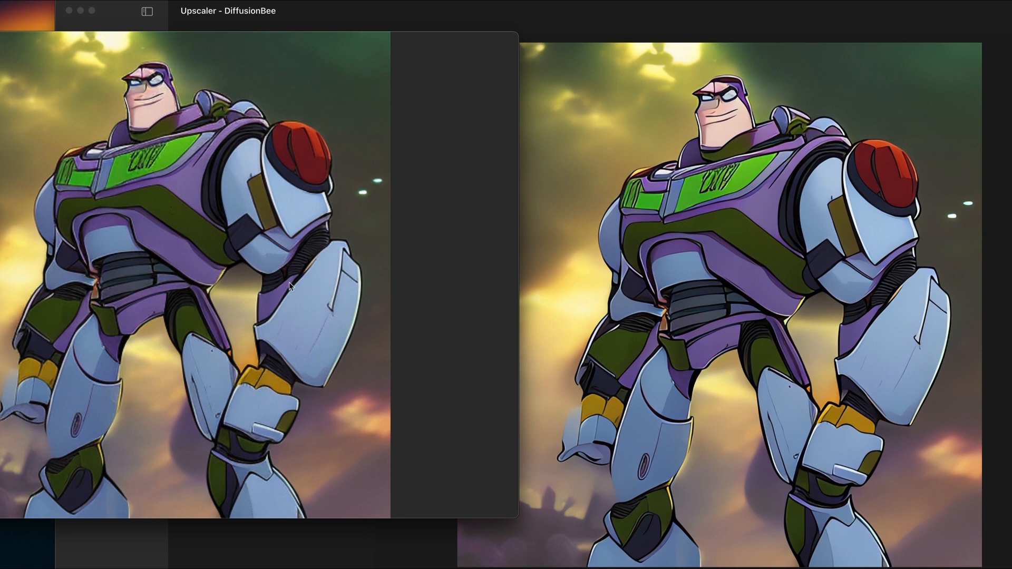
mouse_move(265, 185)
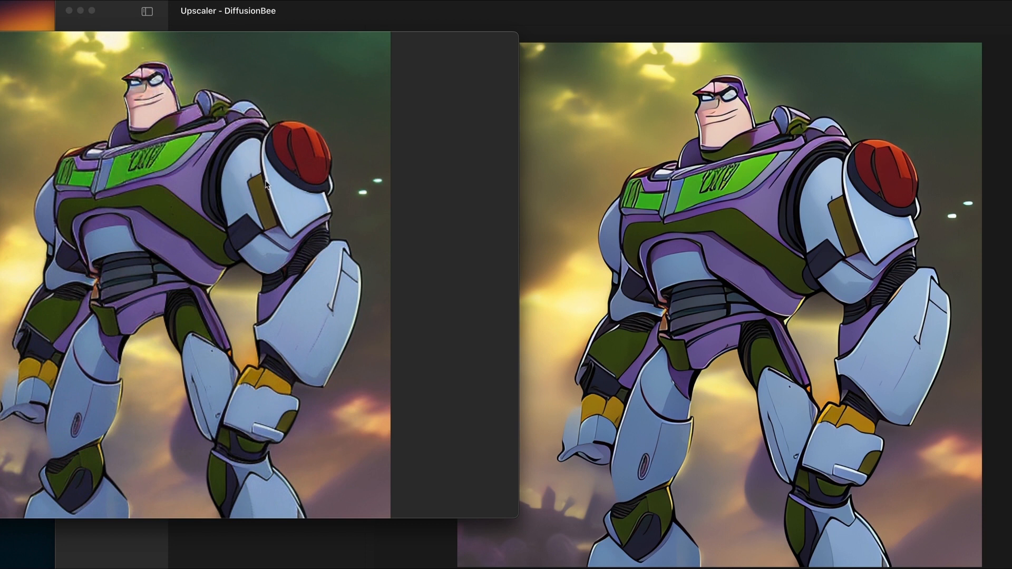
mouse_move(265, 153)
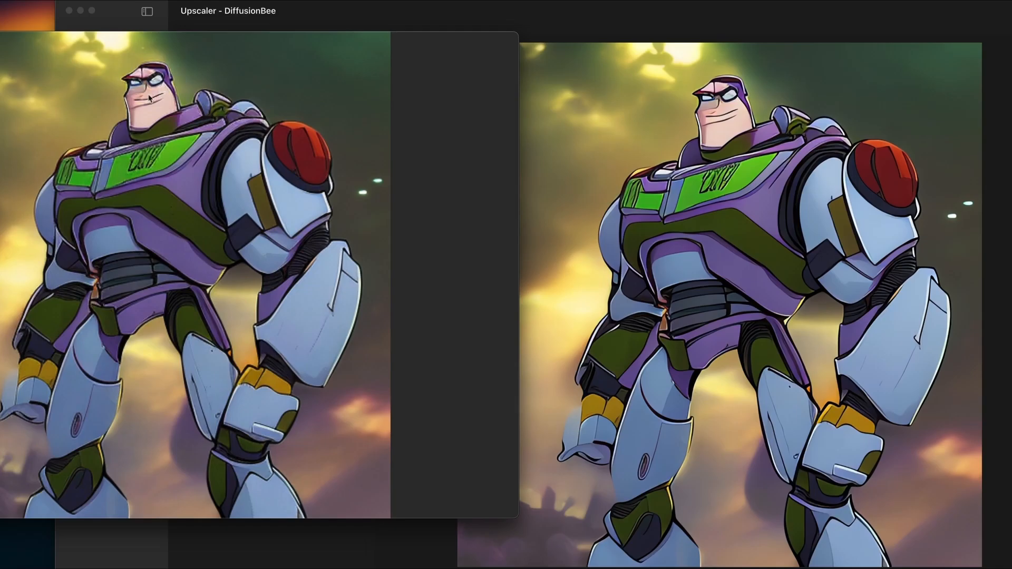
mouse_move(912, 445)
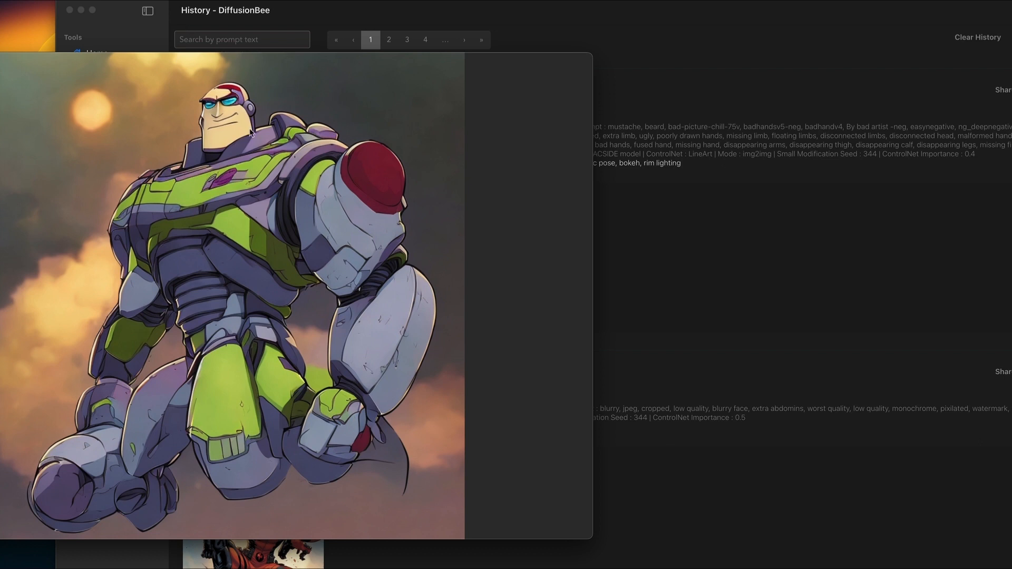
mouse_move(232, 141)
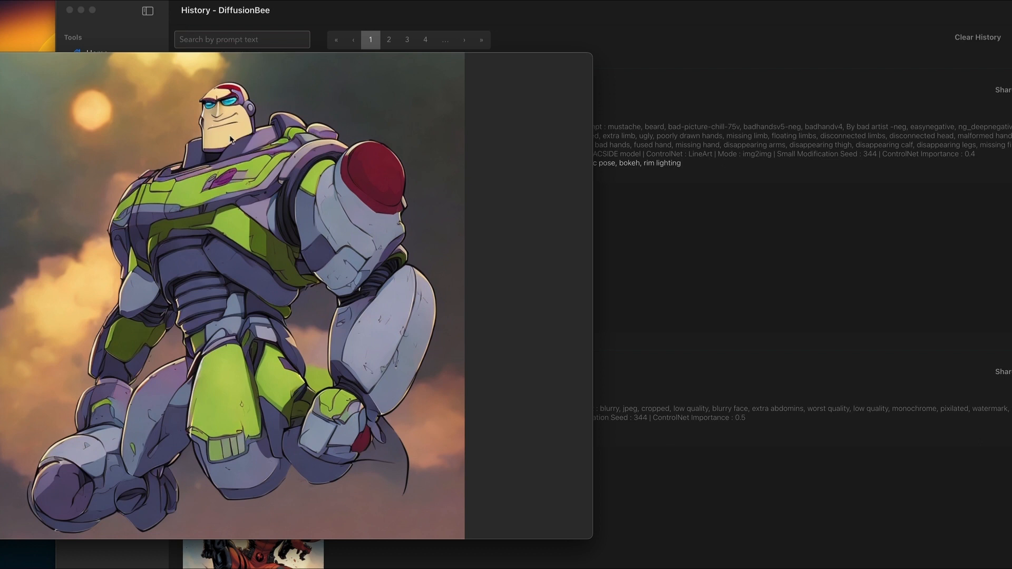
mouse_move(363, 282)
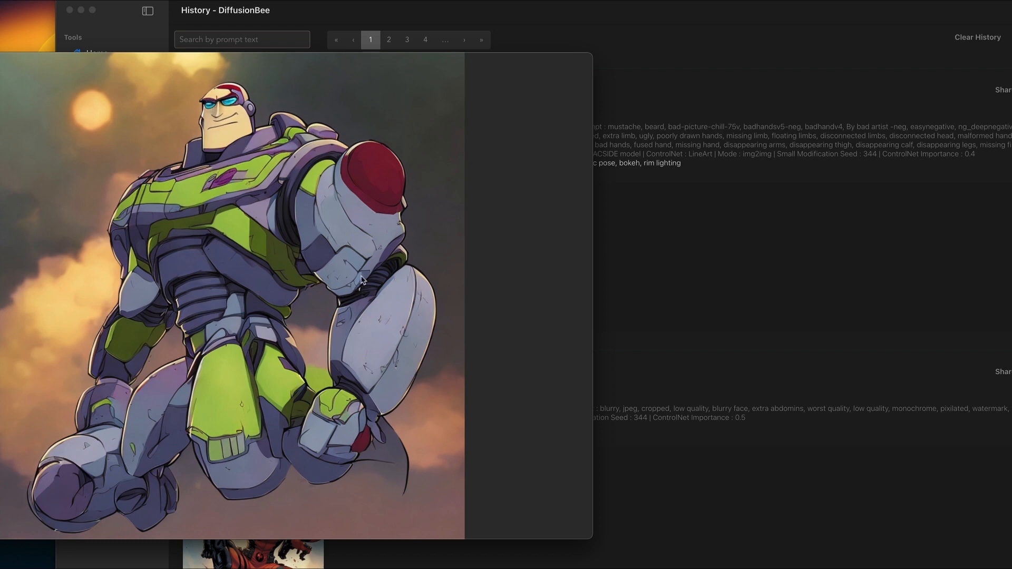
mouse_move(215, 259)
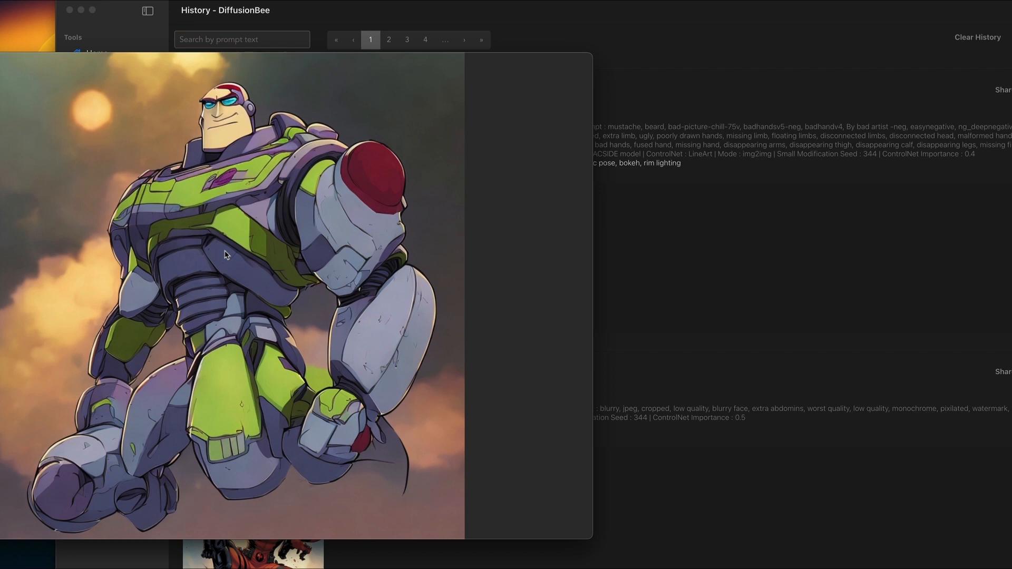
mouse_move(245, 65)
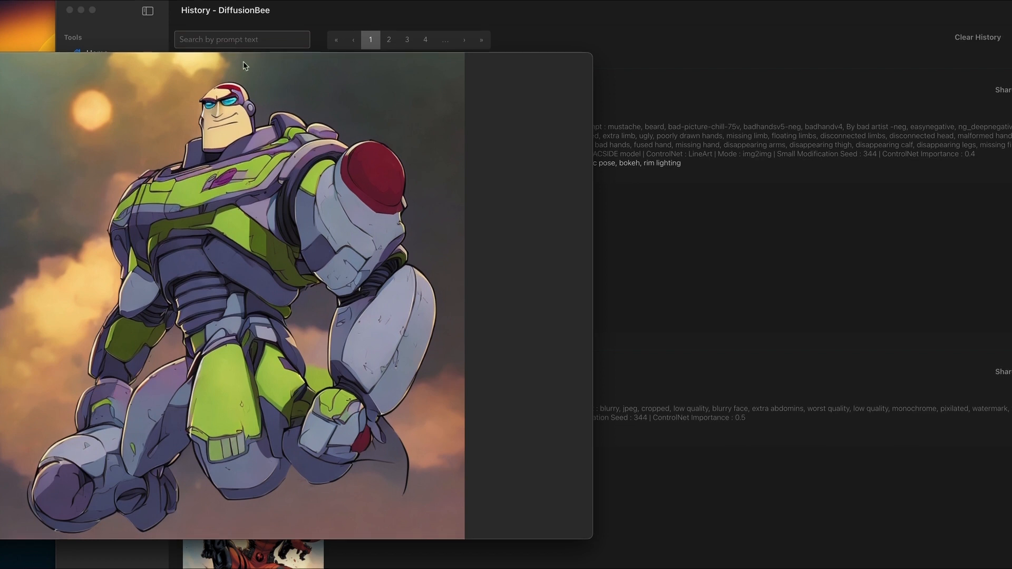
mouse_move(73, 256)
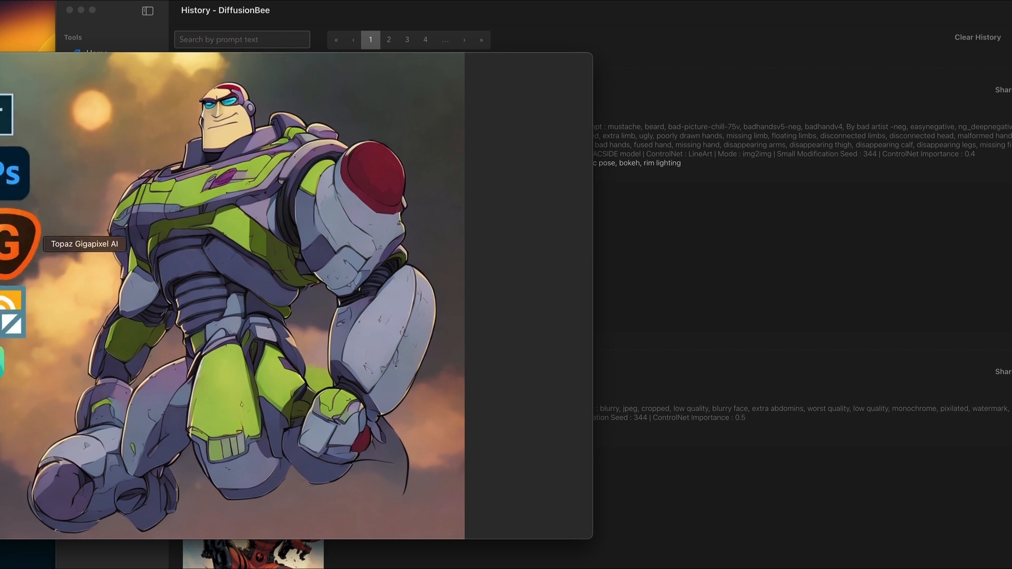
mouse_move(276, 108)
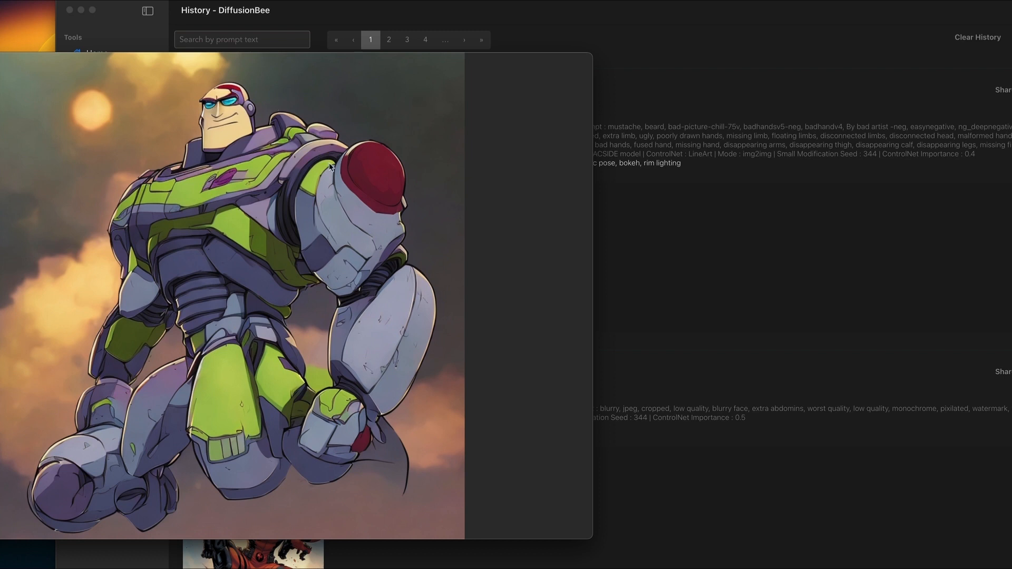
mouse_move(300, 316)
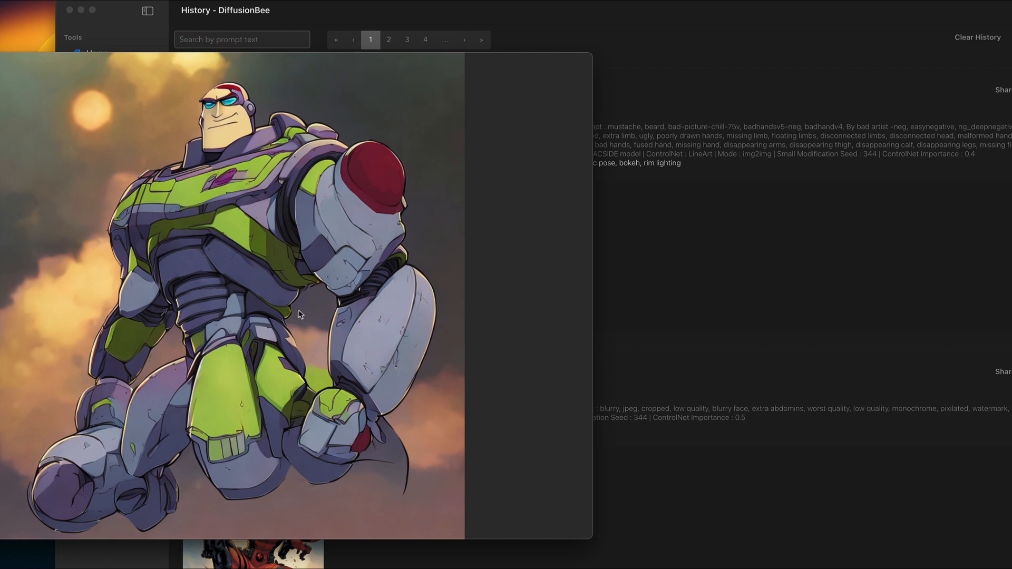
mouse_move(371, 340)
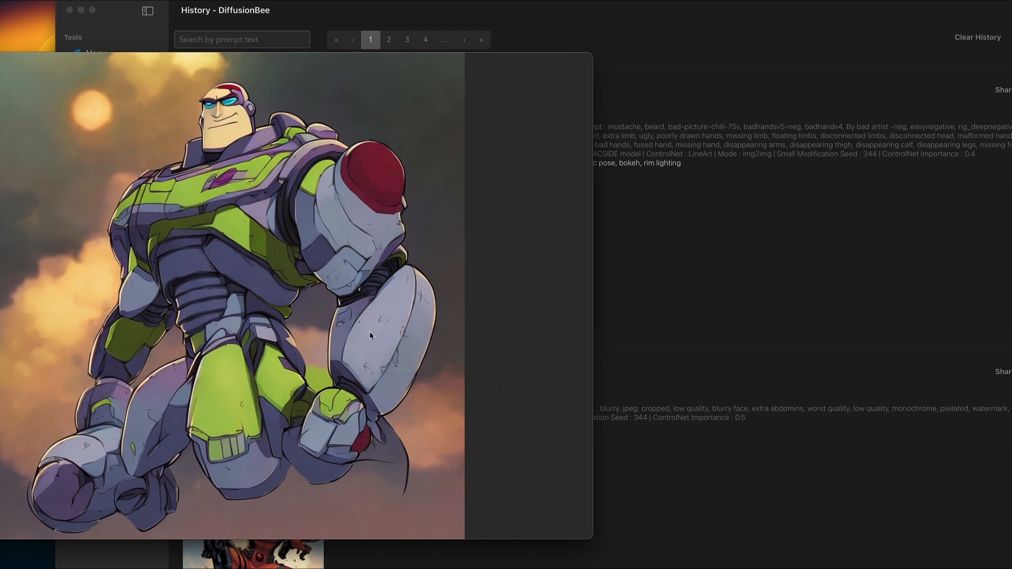
mouse_move(413, 104)
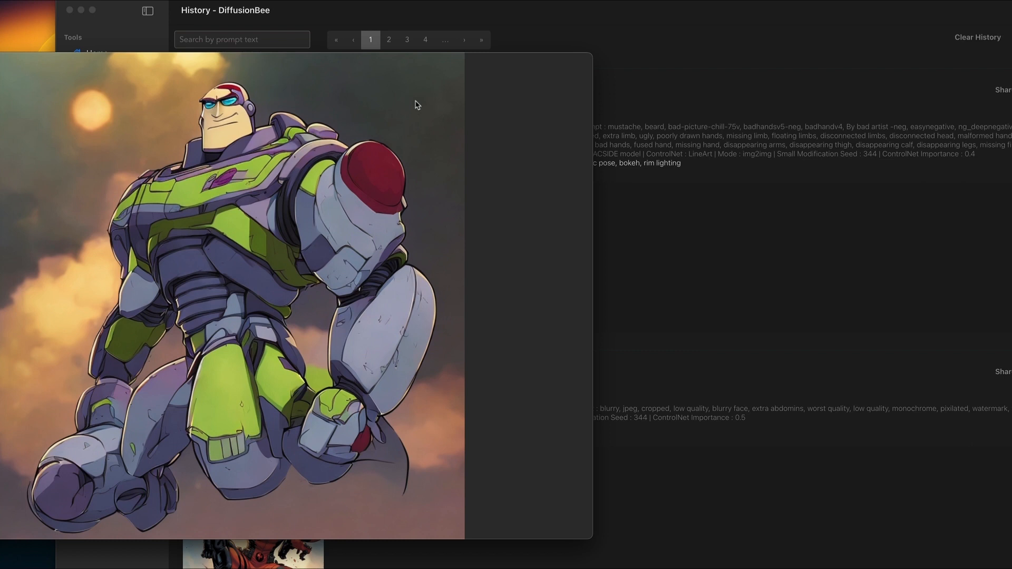
mouse_move(374, 258)
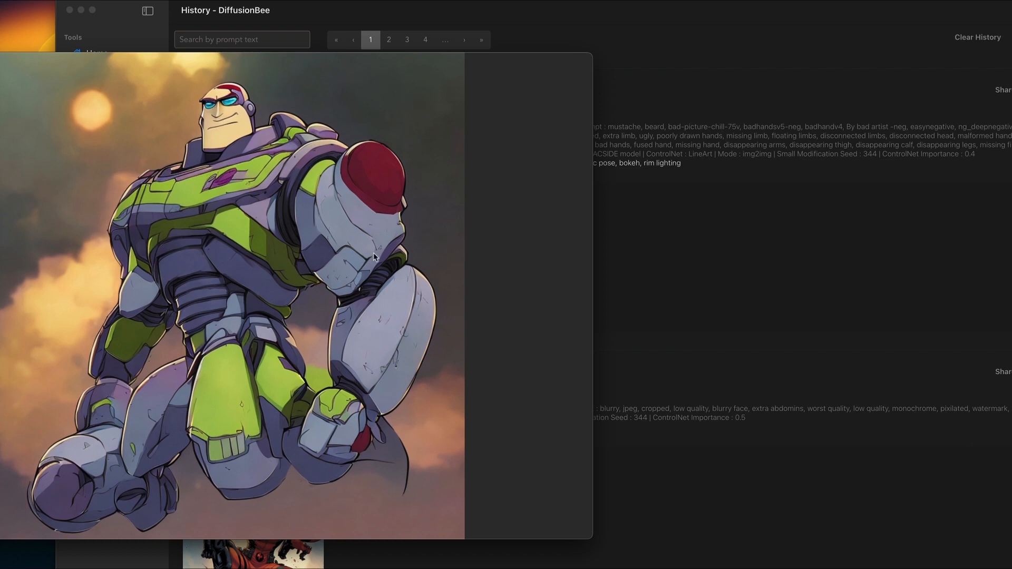
mouse_move(378, 270)
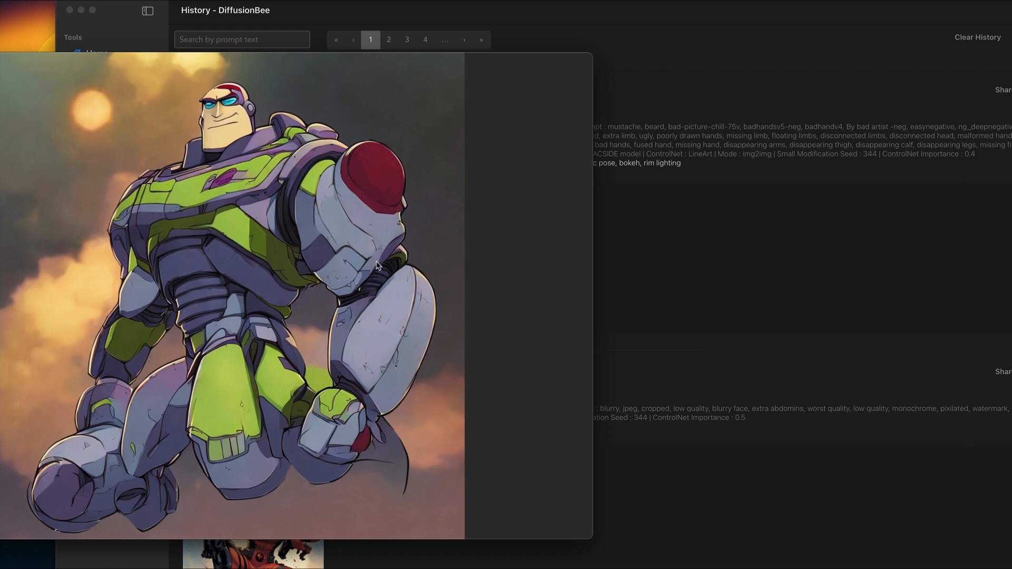
mouse_move(395, 331)
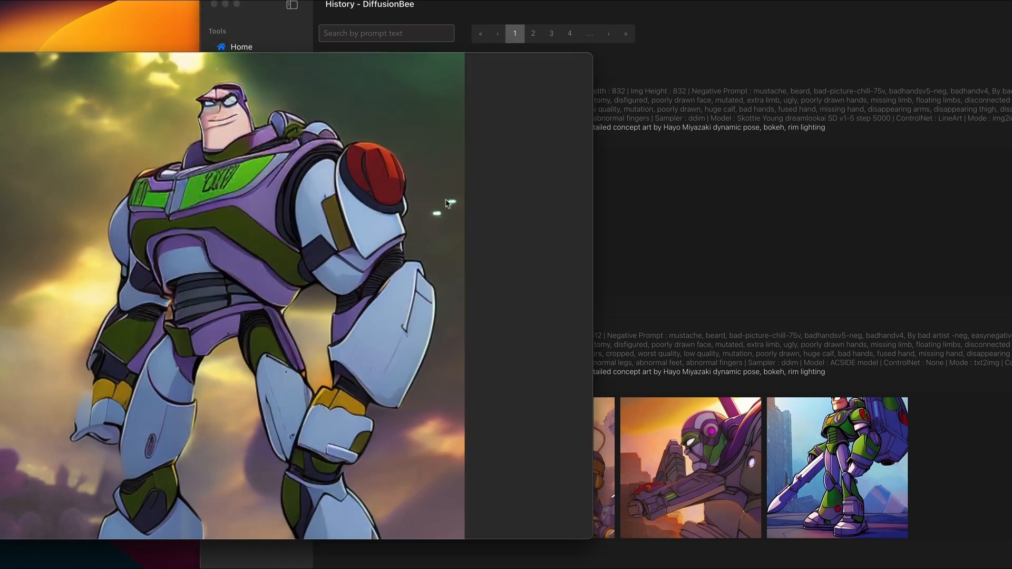
mouse_move(588, 260)
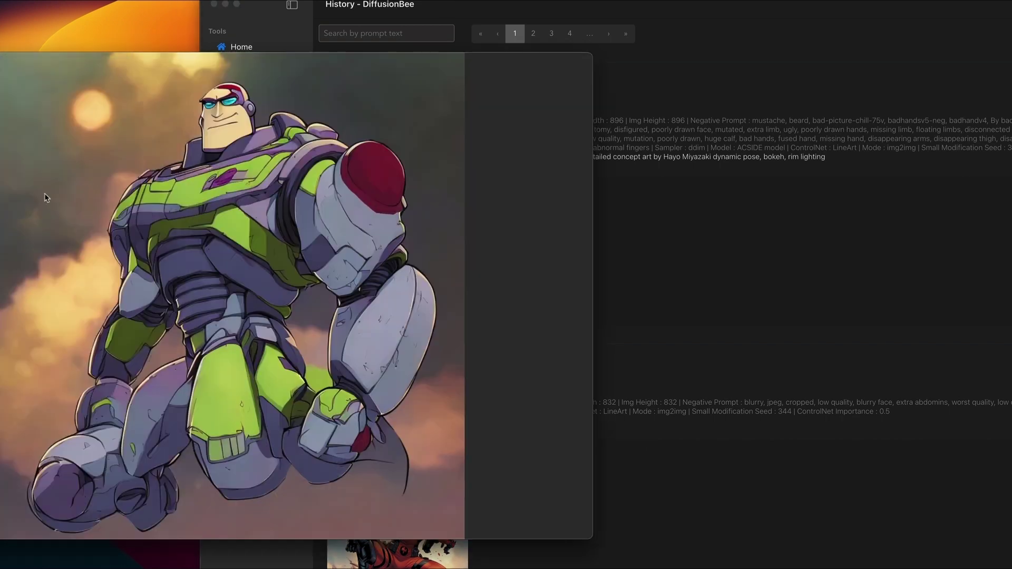
mouse_move(334, 270)
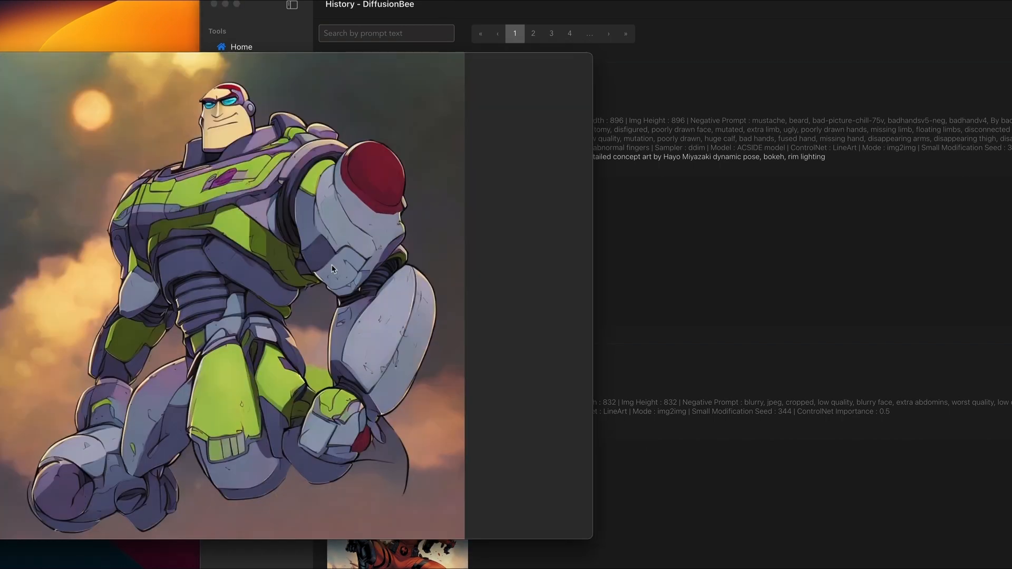